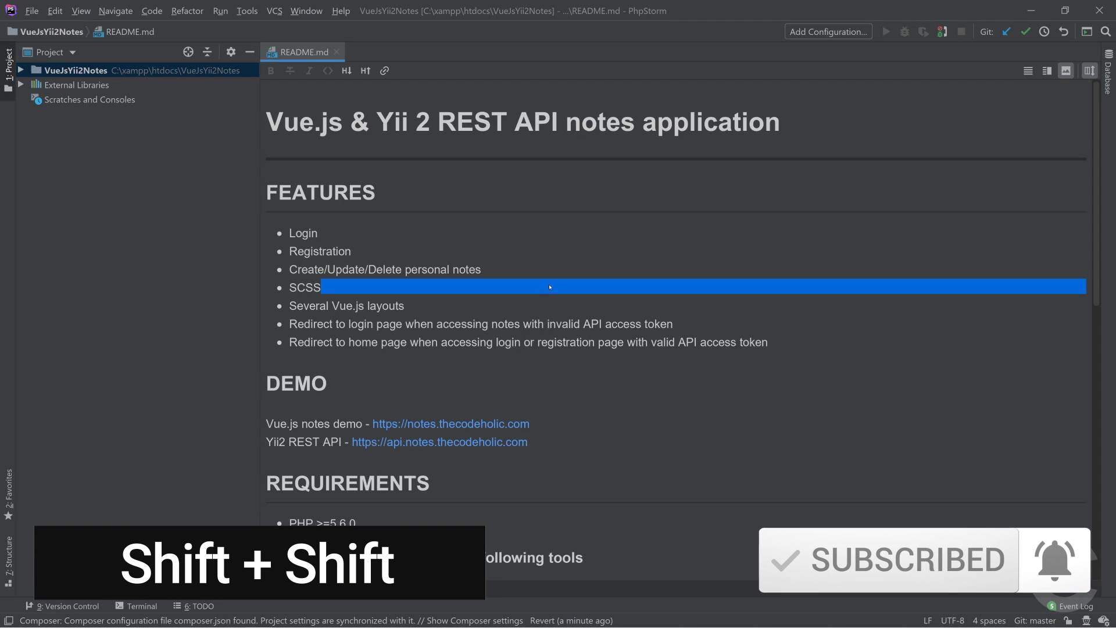
Bring up Search Everywhere over the open README.
key(shift shift)
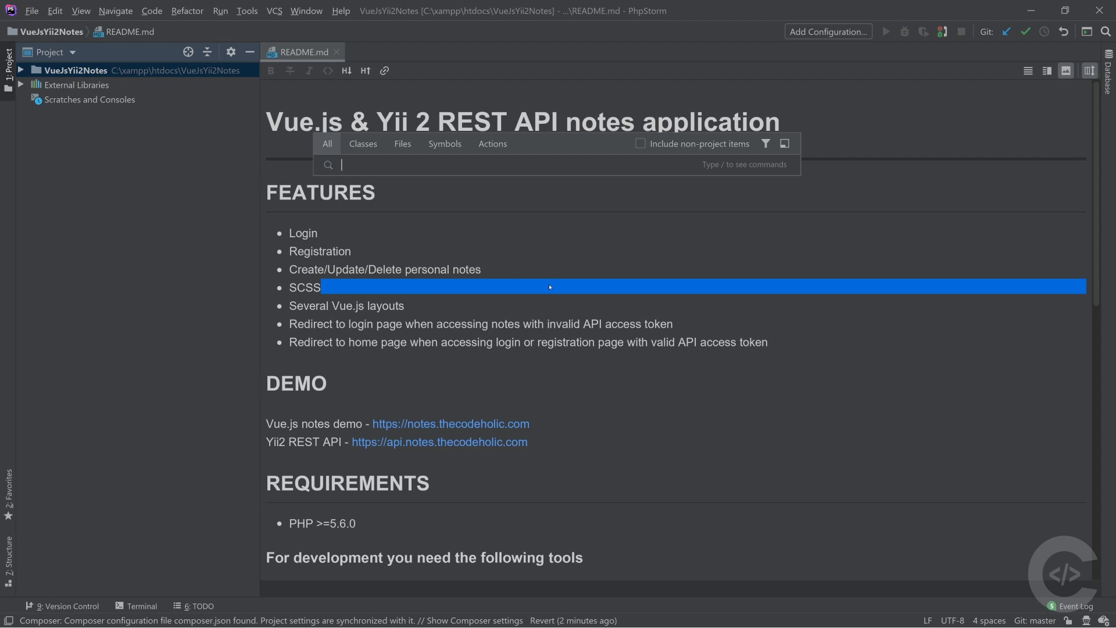
mouse_move(551, 610)
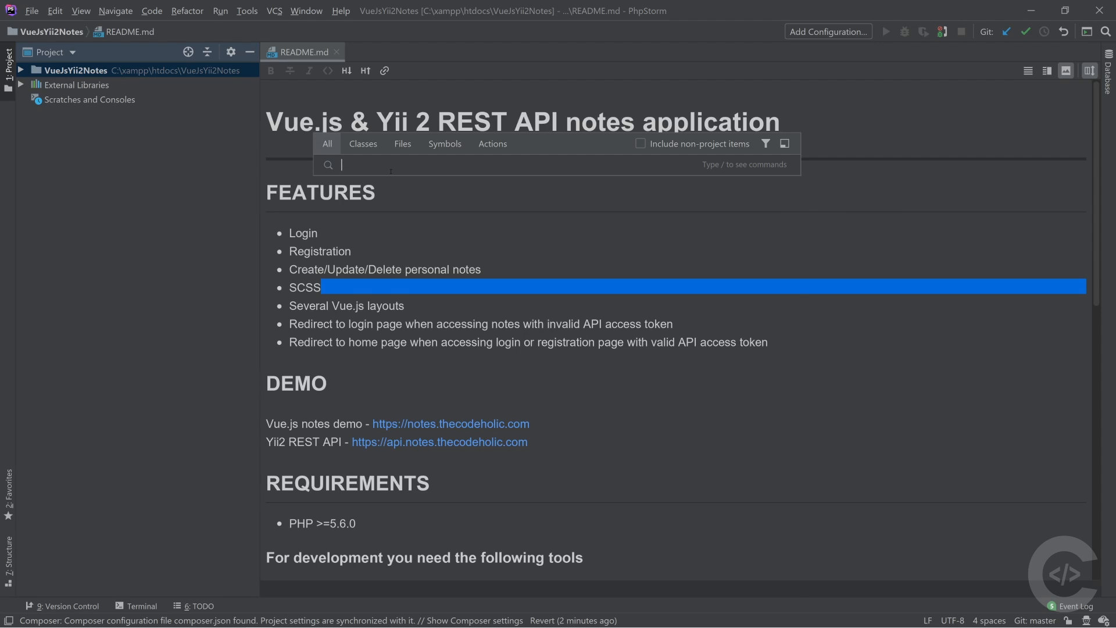
Find and open the UserController class via Search Everywhere.
text(UserControl)
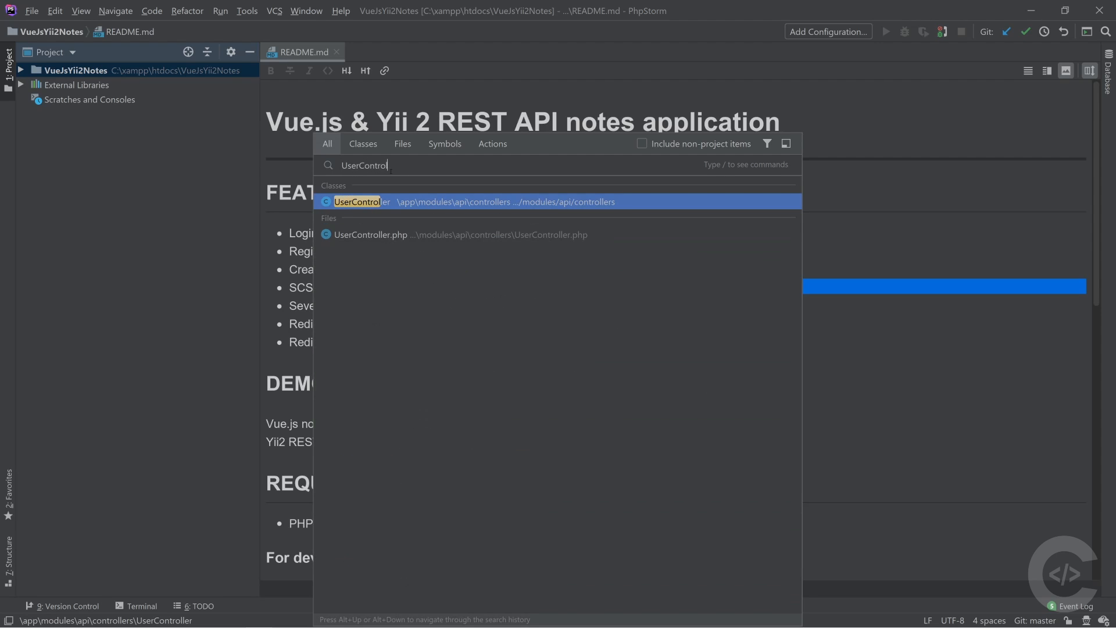
text(ler)
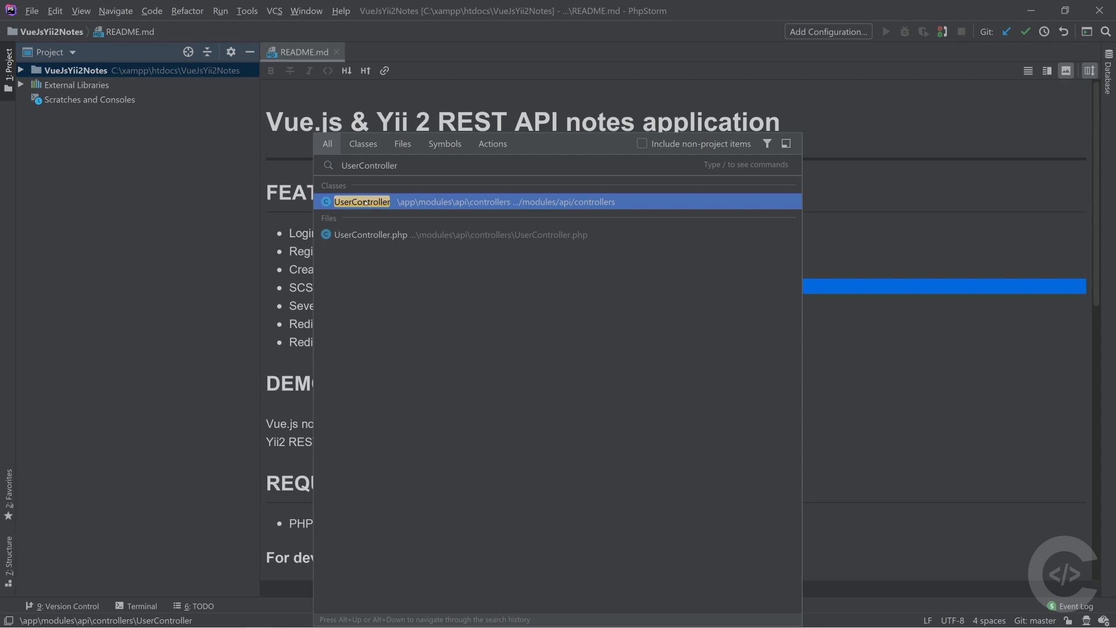
click(361, 201)
text(L)
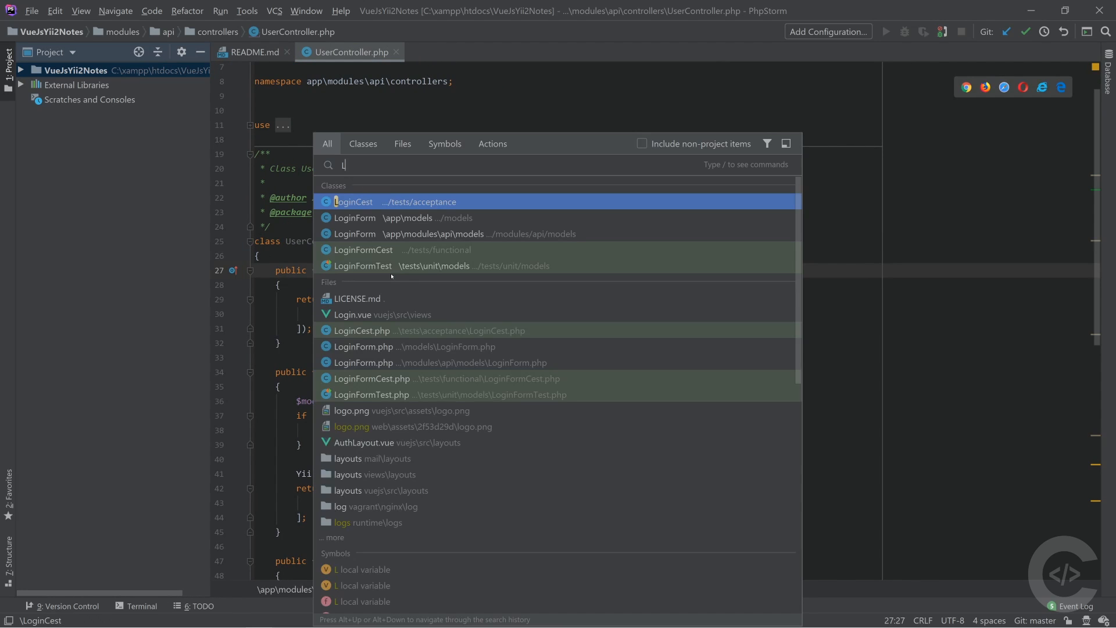
Open both LoginForm classes (app models and API module), then search for 'register'.
text(oginFOrm)
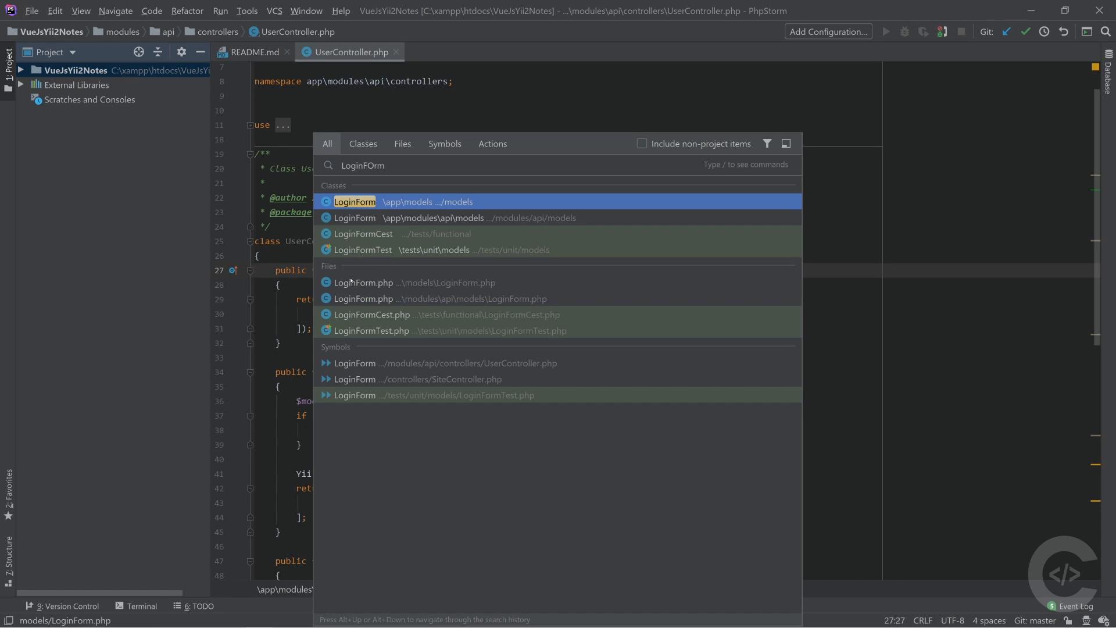
mouse_move(375, 273)
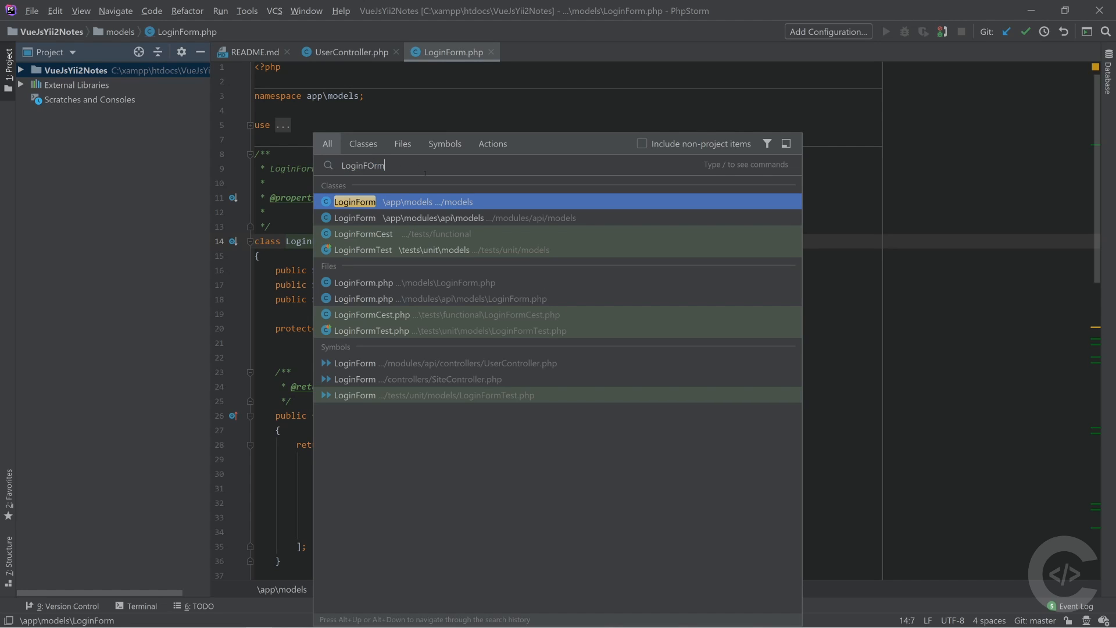
key(Down)
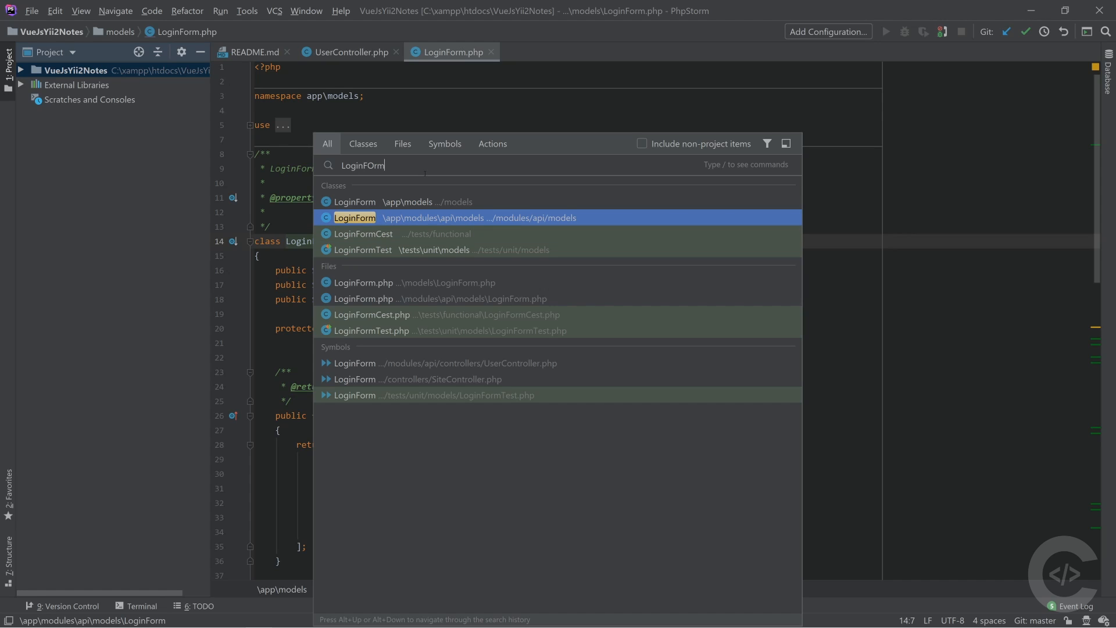
click(355, 217)
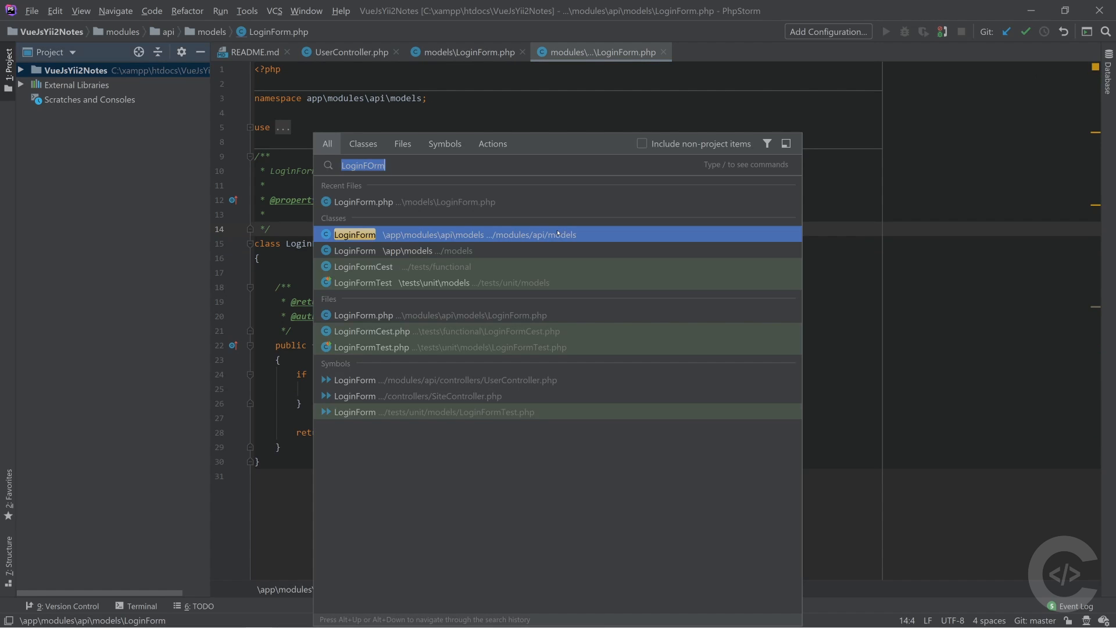
text(register)
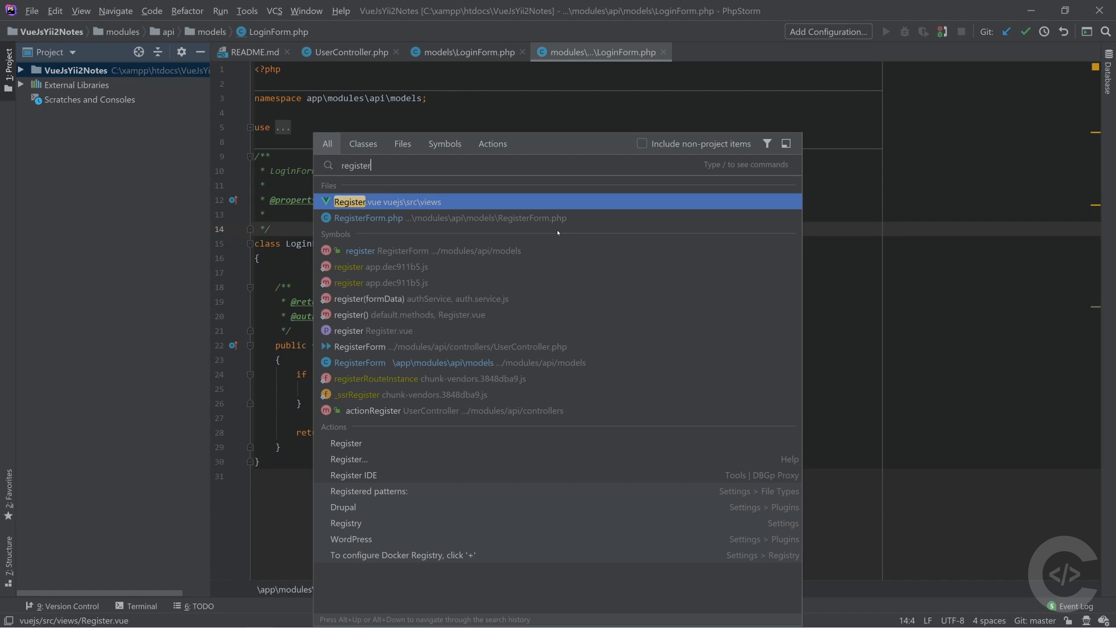
Open RegisterForm's register method, then search for the site index.php view.
key(Down)
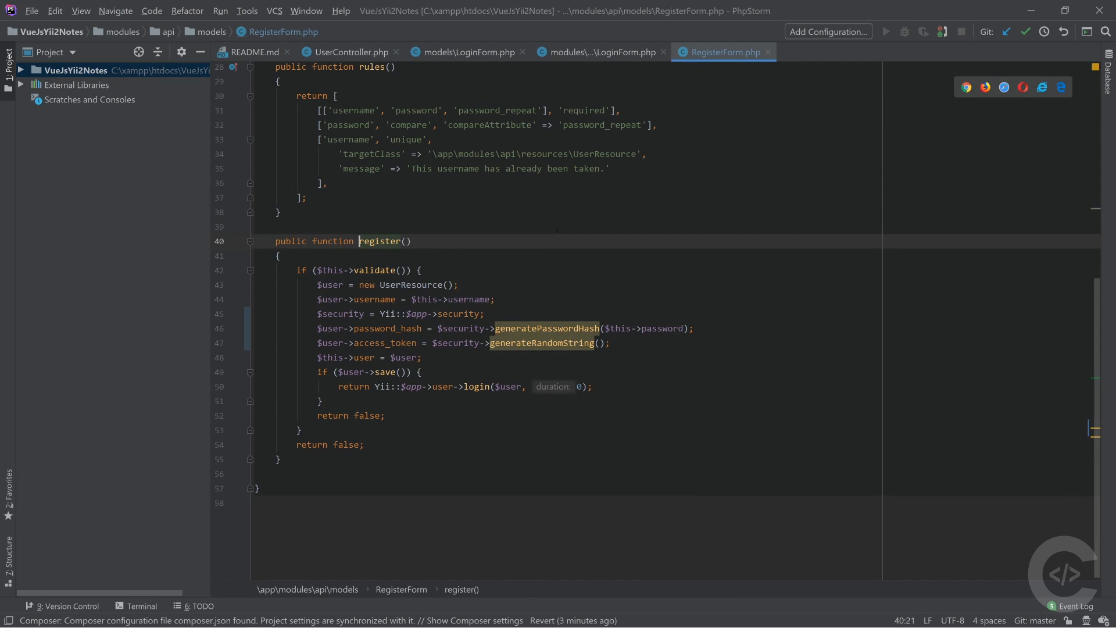
text(register)
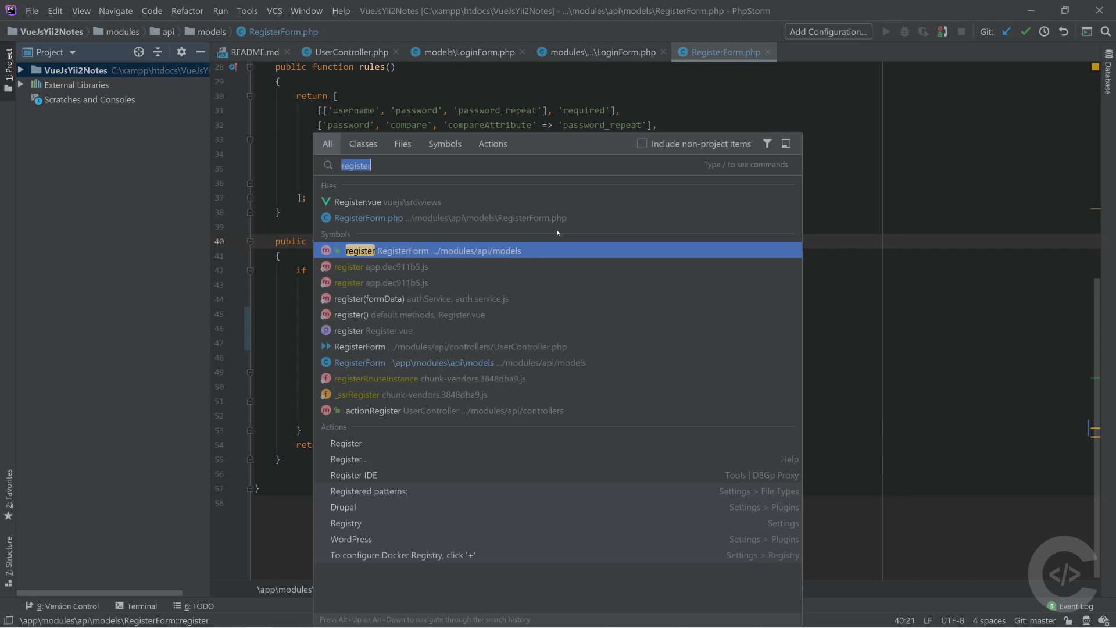
text(index.php)
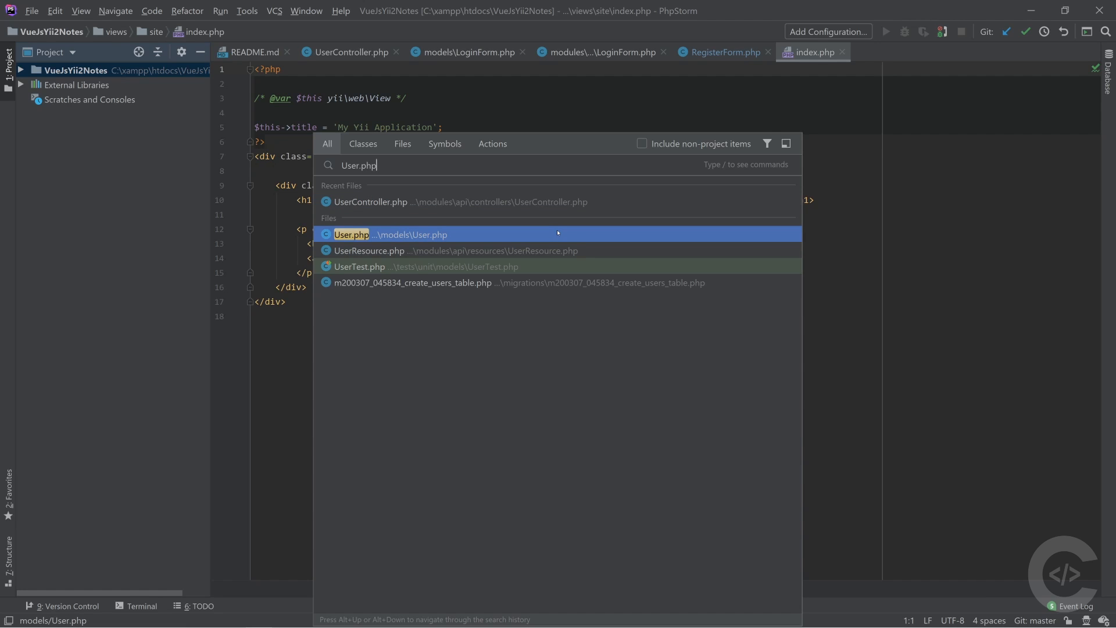
Include non-project items and open the Yii framework's yii\web\User class.
key(BackSpace)
text(yii\we)
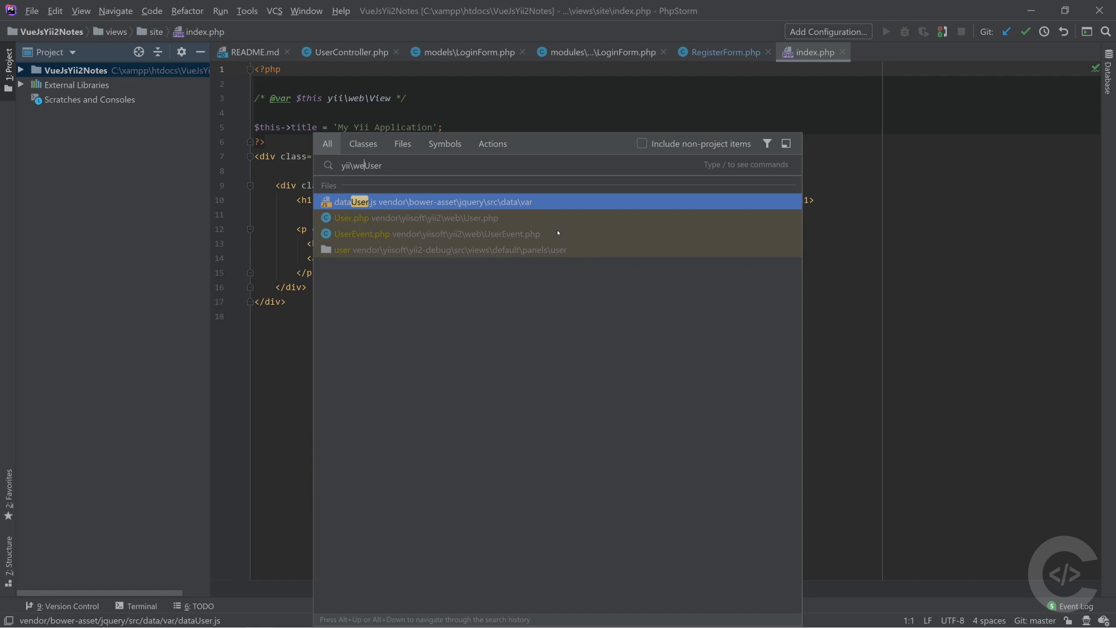
click(642, 144)
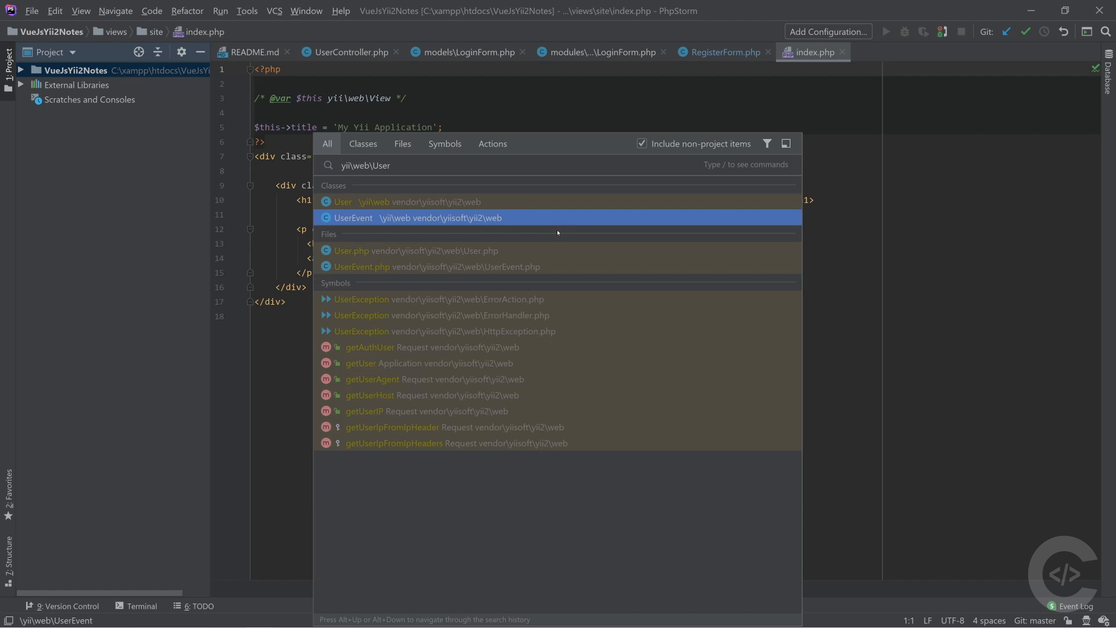
key(Up)
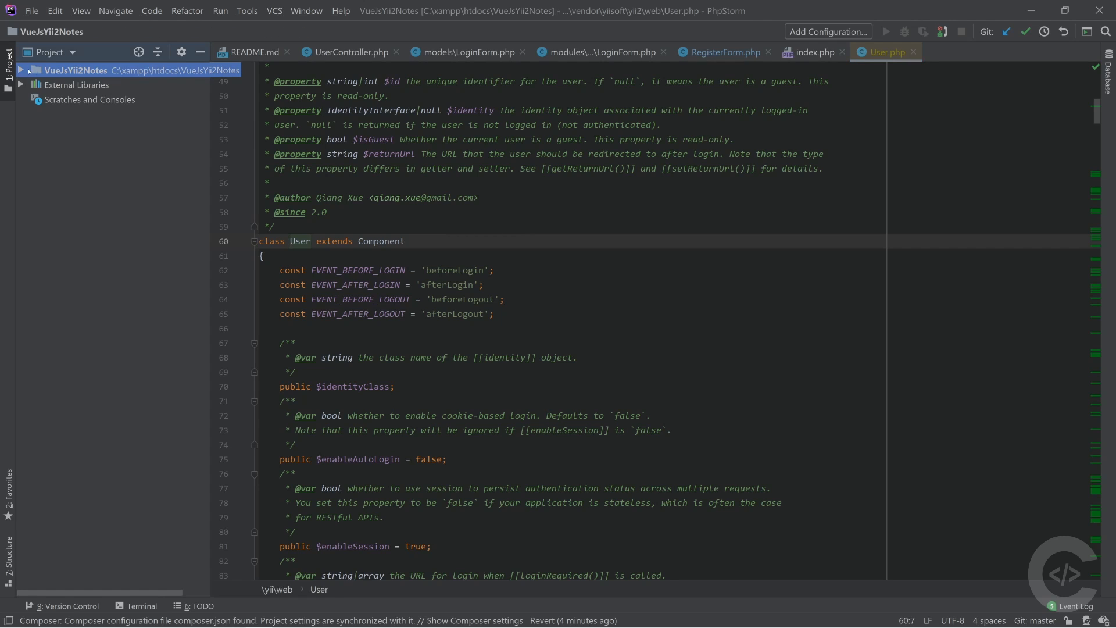
Find 'appendTimestamp' in Path across the project, toggling whole-word matching on and off.
key(ctrl+shift+f)
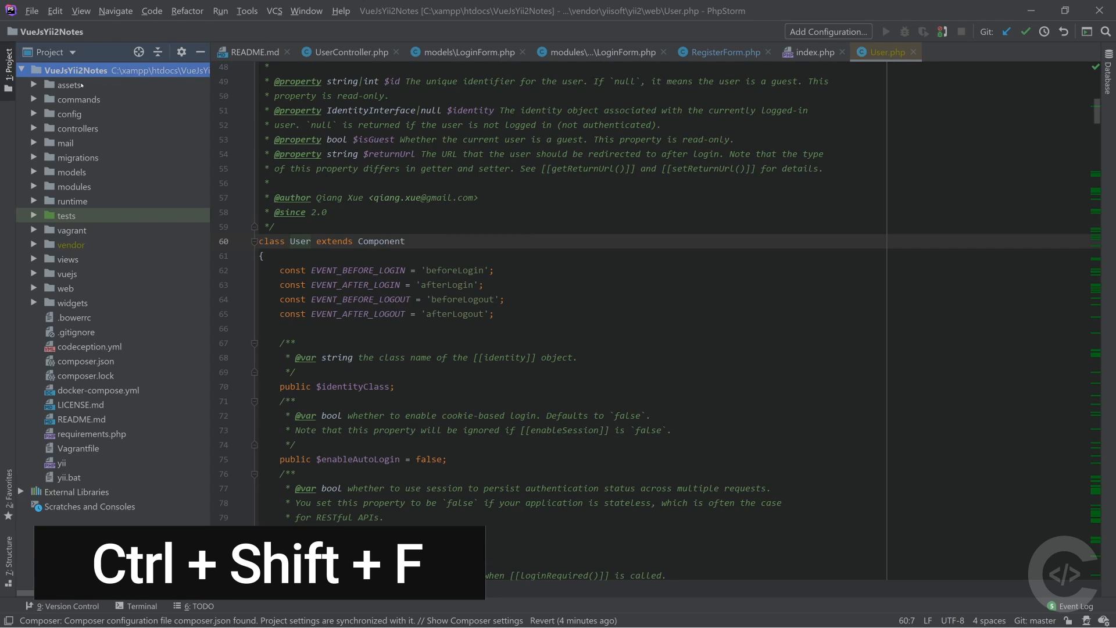
key(ctrl+shift+f)
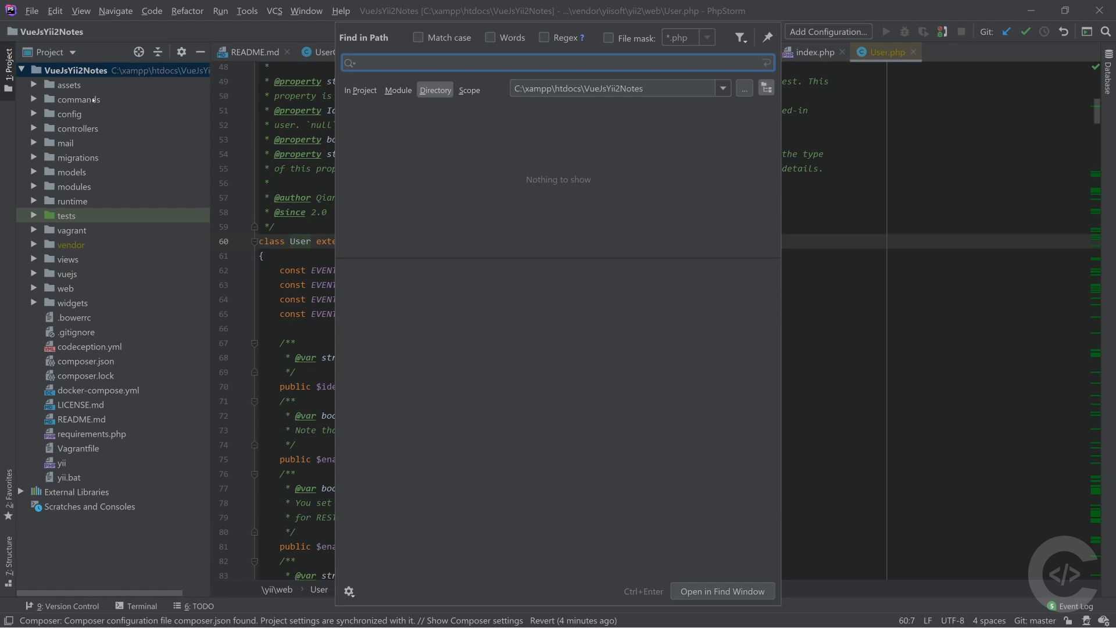
right_click(74, 70)
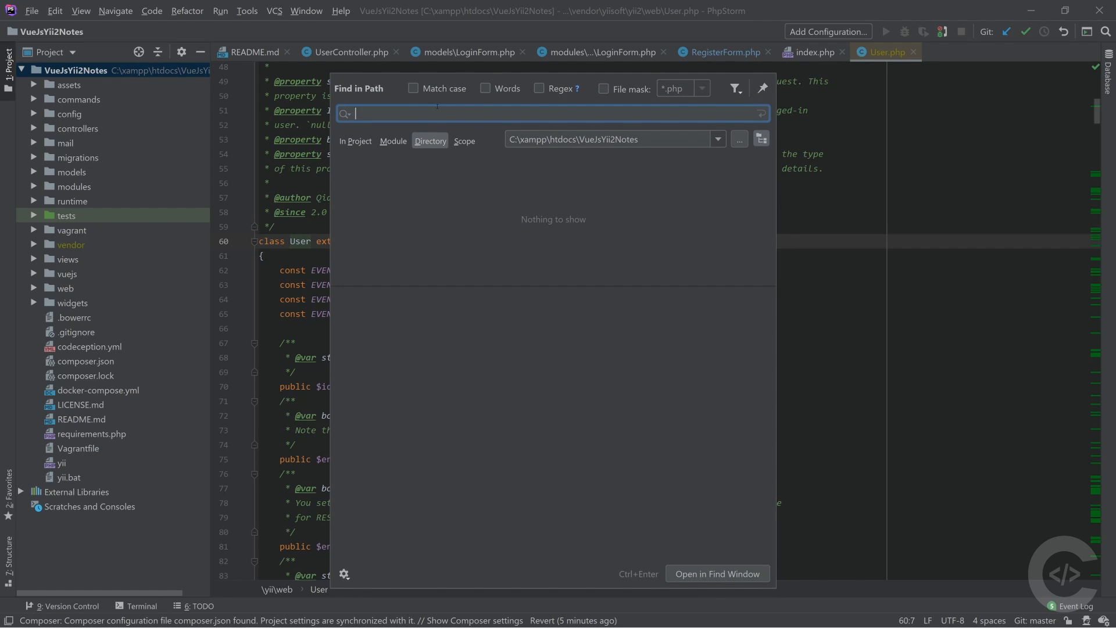
text(appendTimestamp)
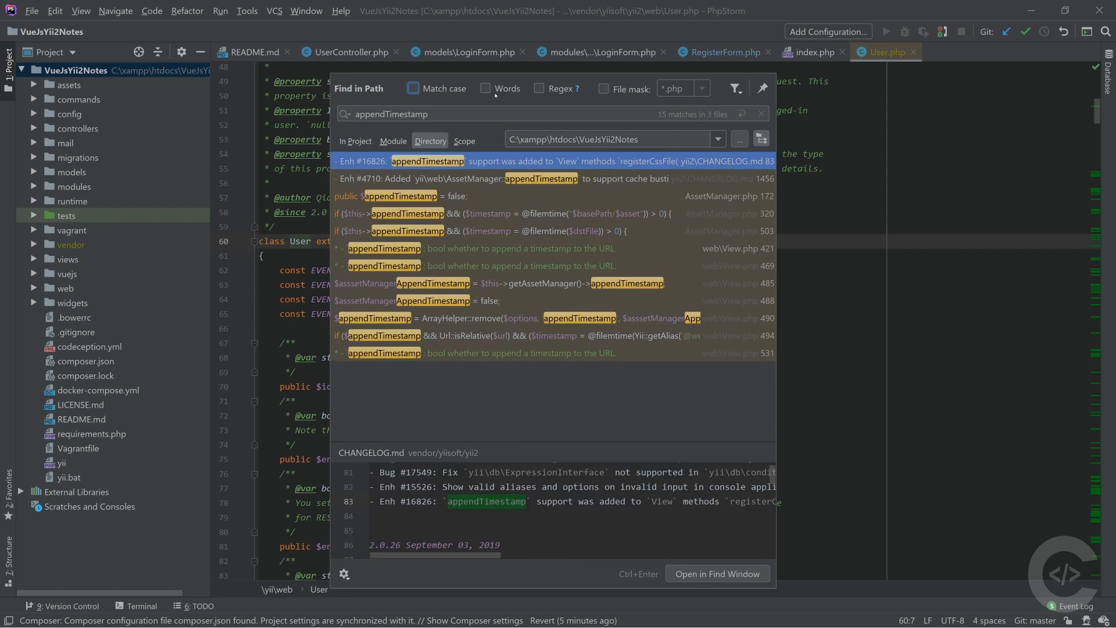
click(486, 88)
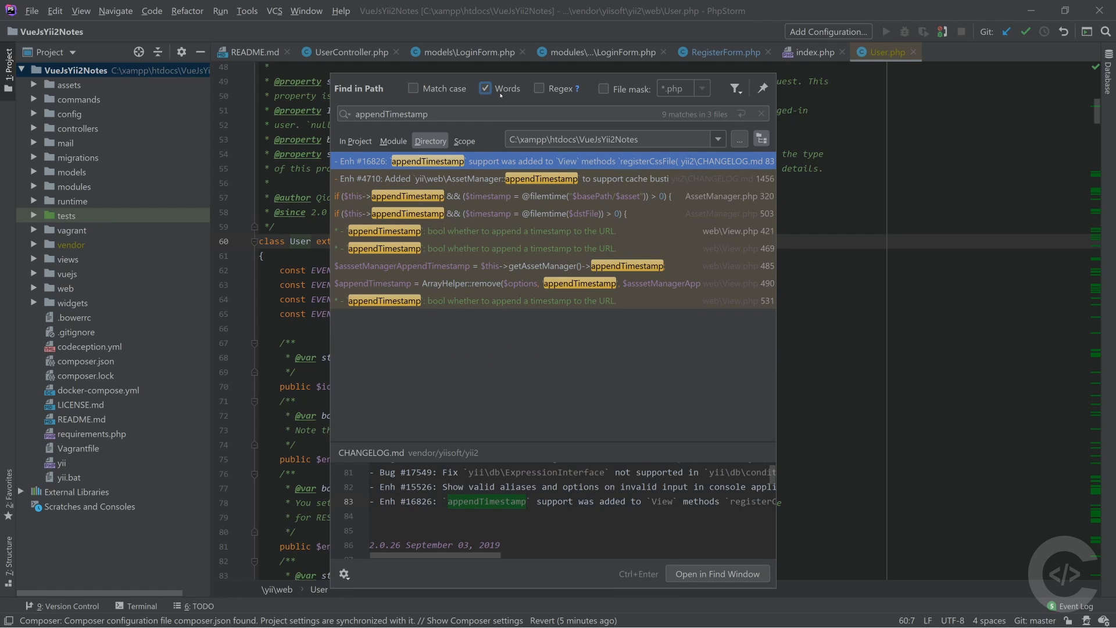
click(484, 88)
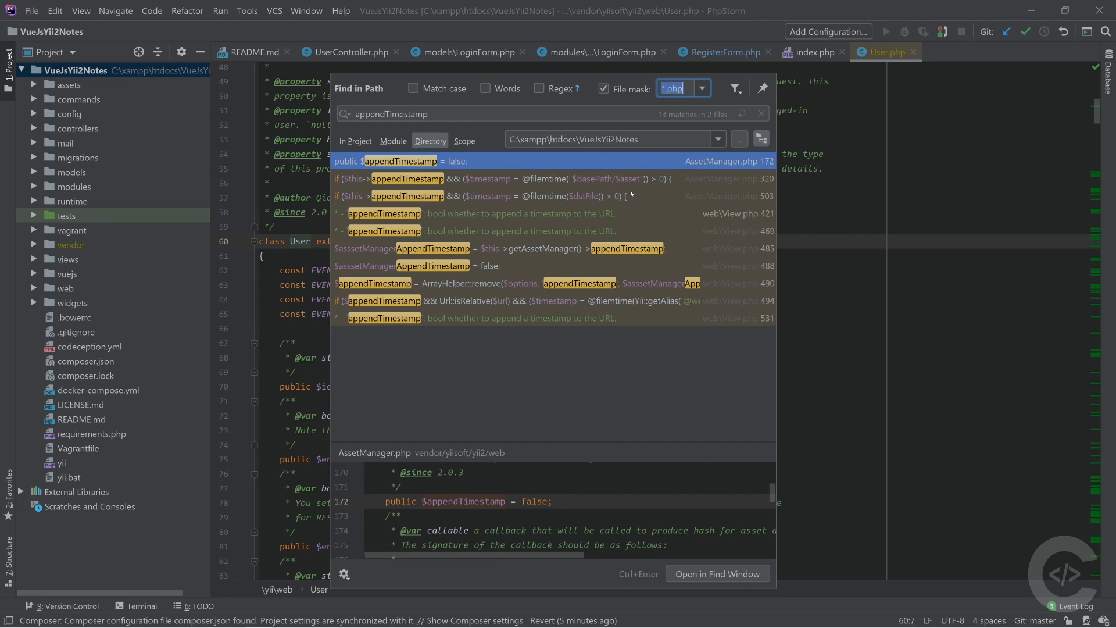
mouse_move(734, 88)
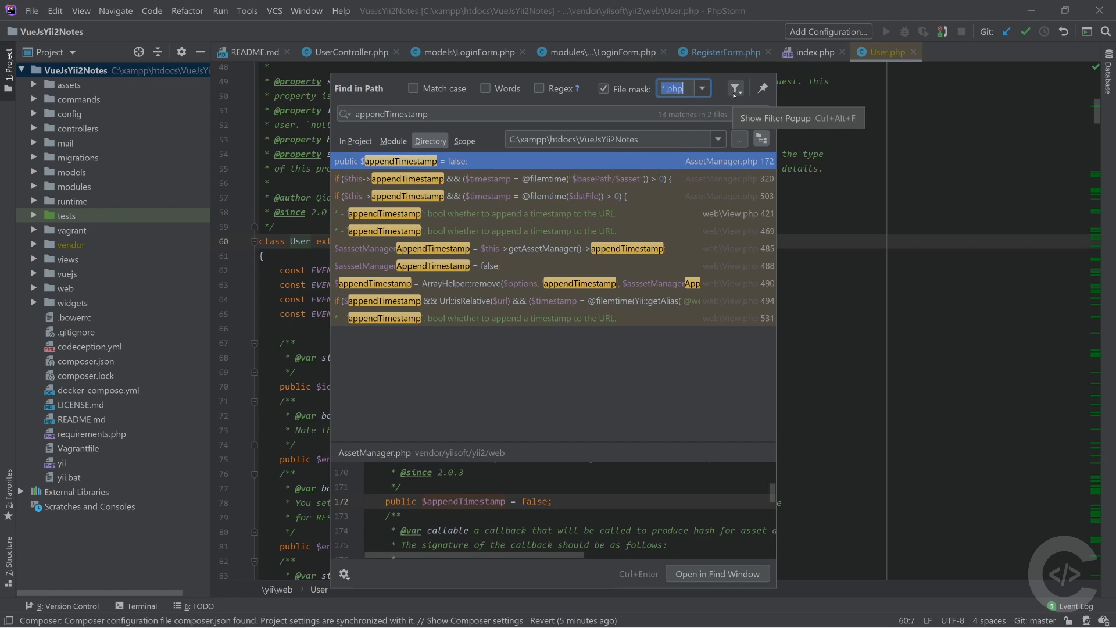
Filter the matches by context: comments only, then string literals.
click(734, 87)
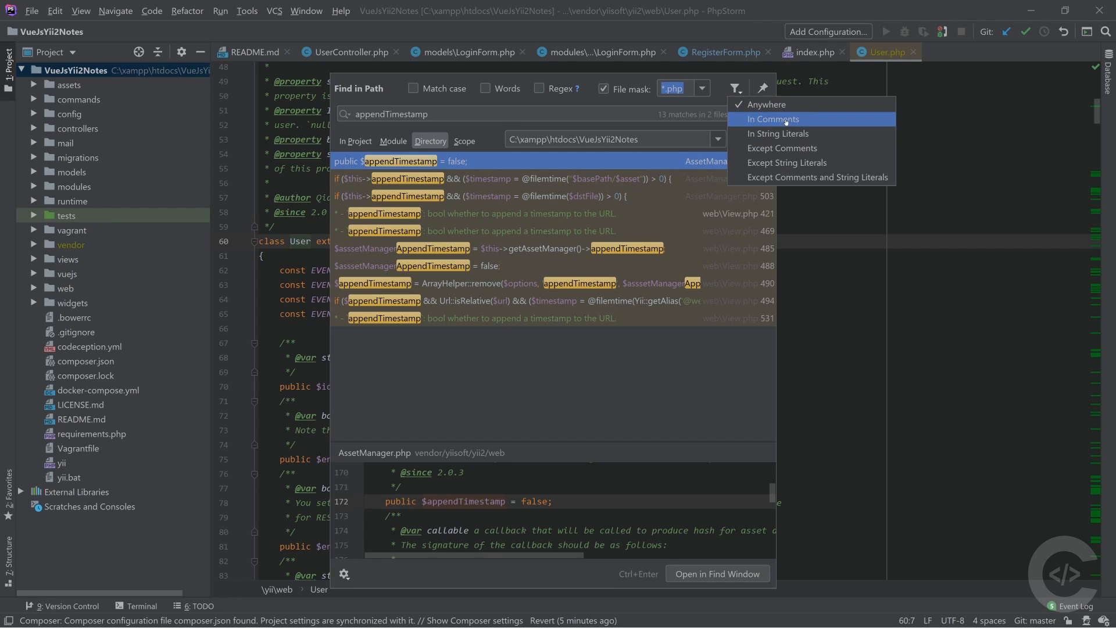
click(772, 119)
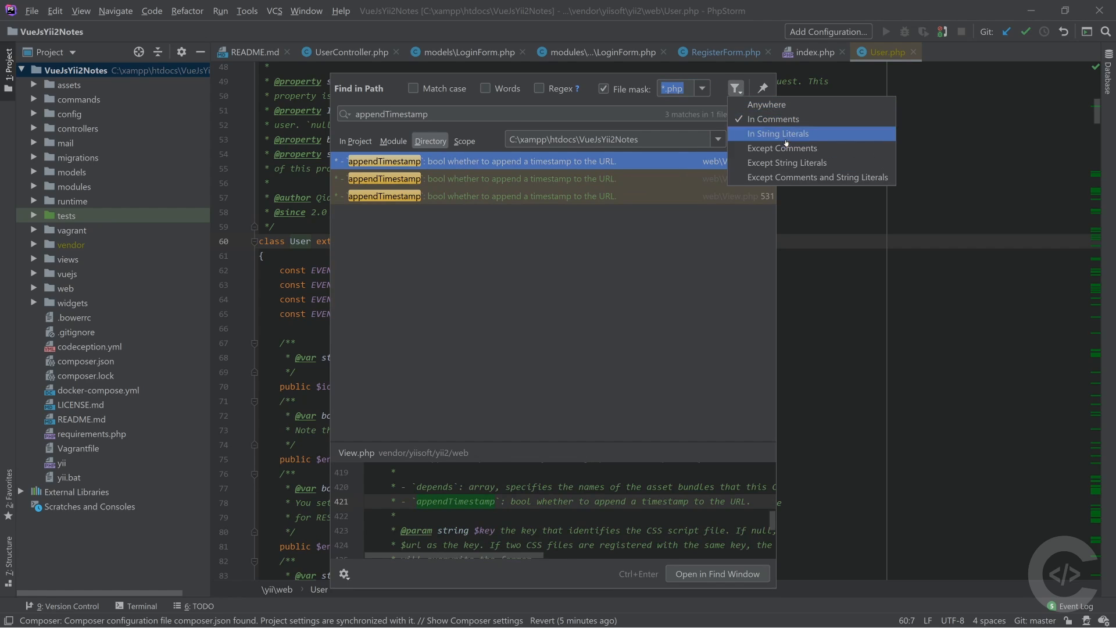
click(776, 134)
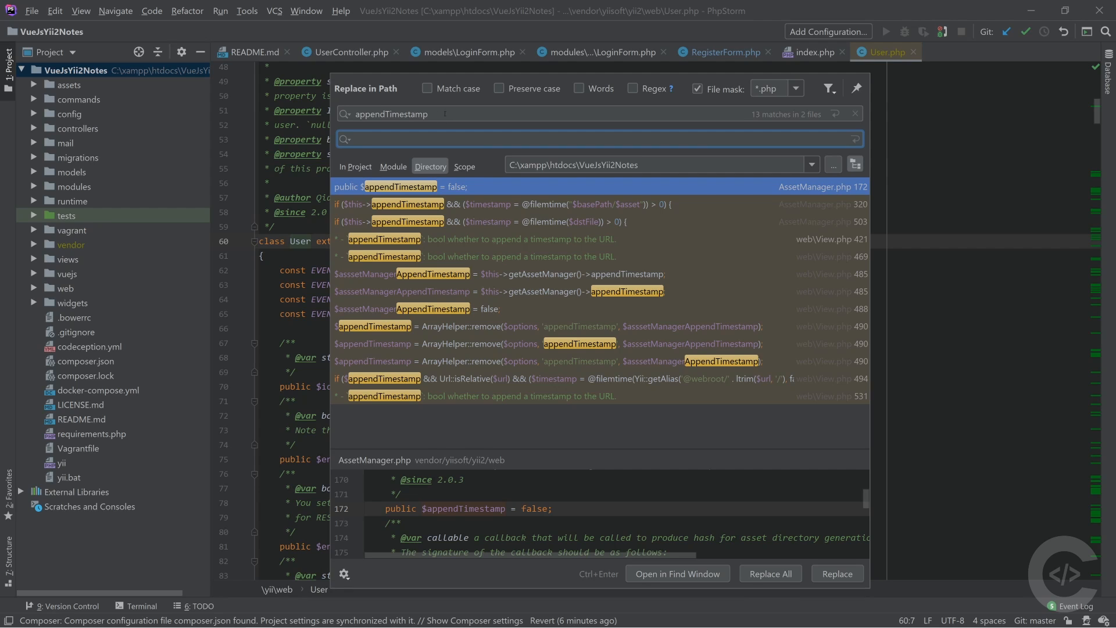
Dismiss the Replace in Path dialog to return to web/index.php.
click(578, 89)
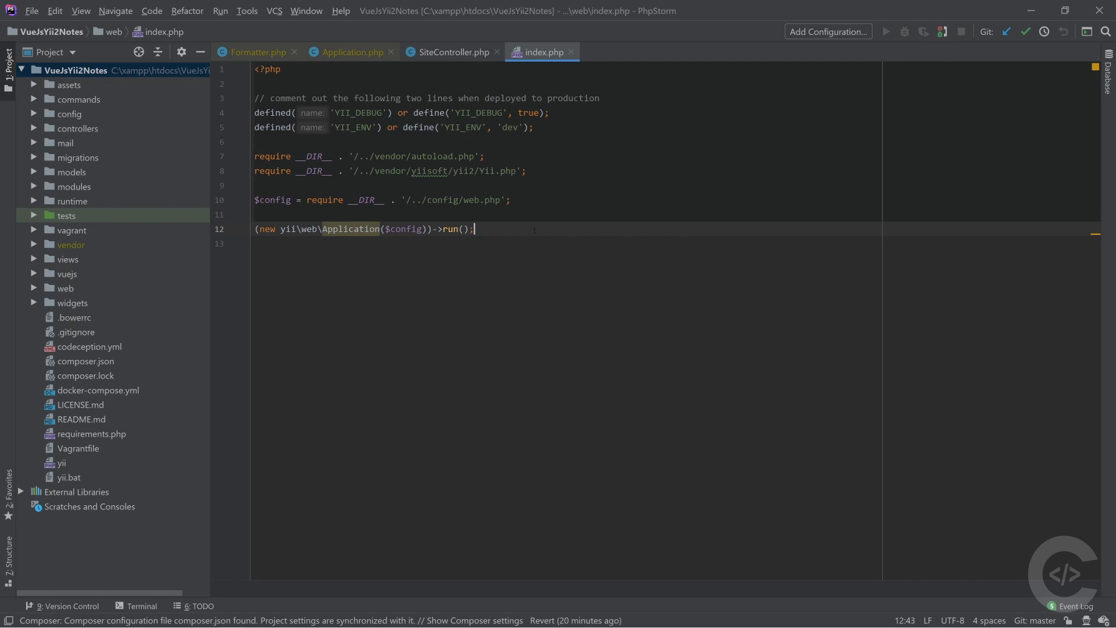
Open the API LoginForm, list its usages and jump to the LoginForm creation in UserController.
text(Login)
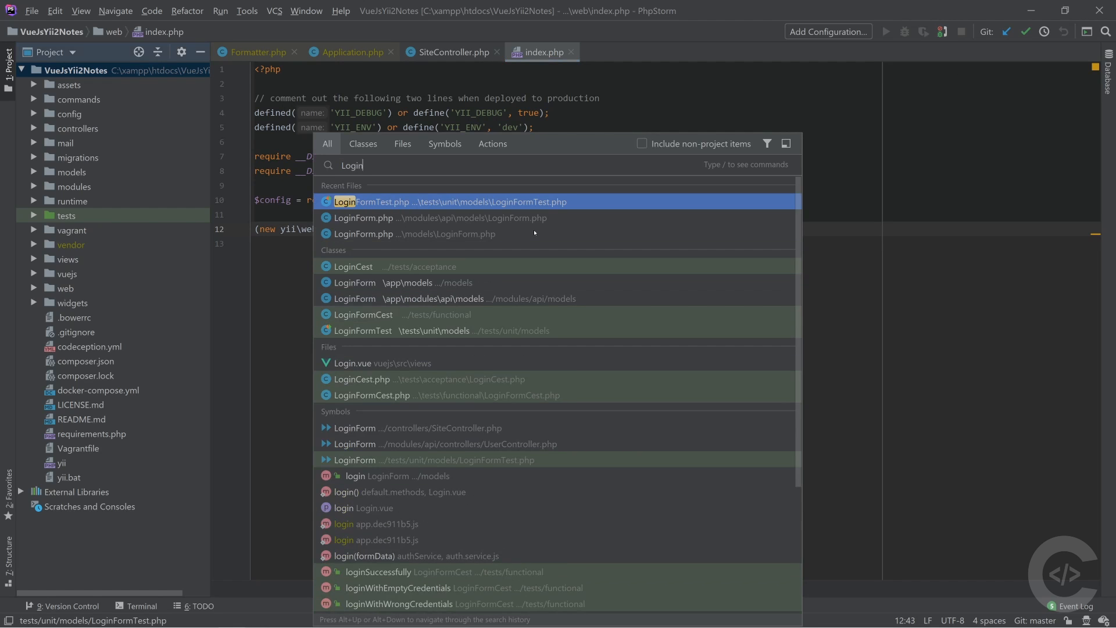
click(363, 217)
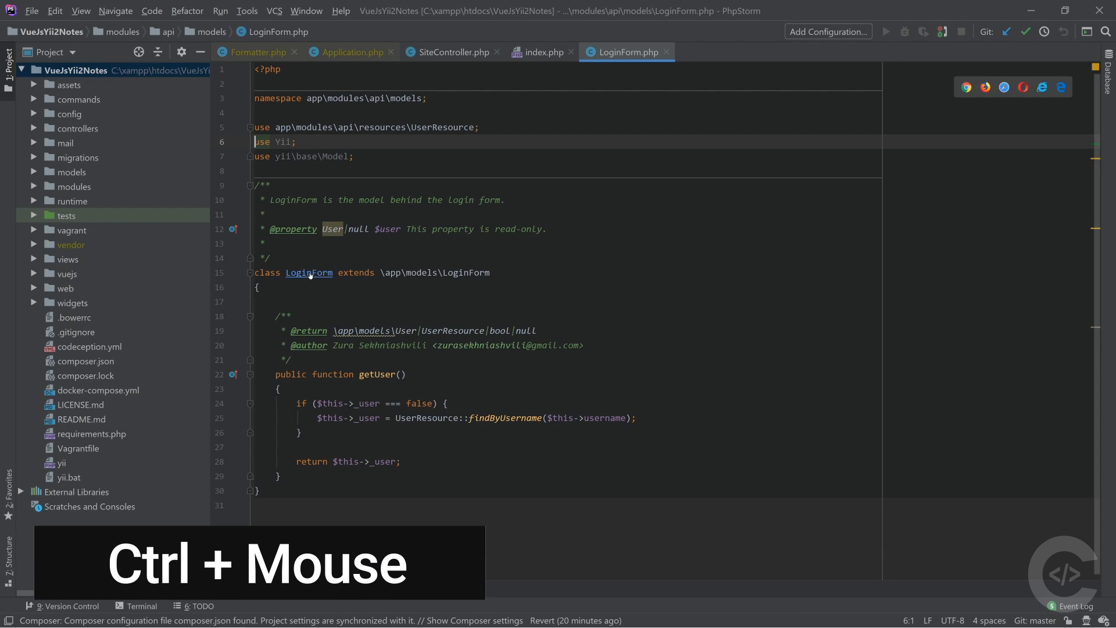
click(309, 272)
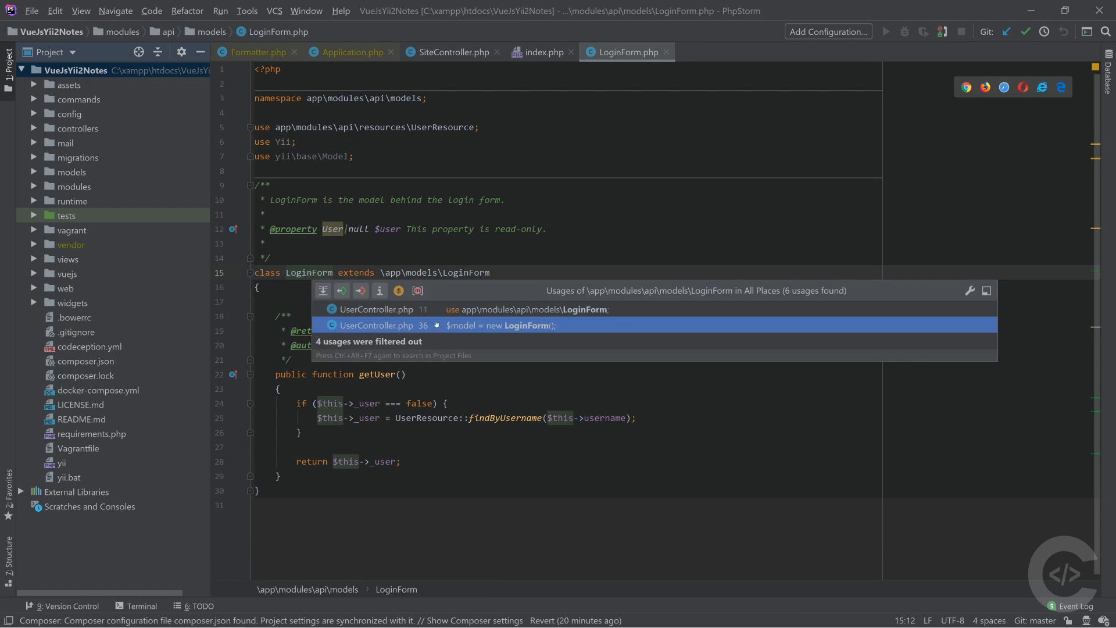
click(499, 310)
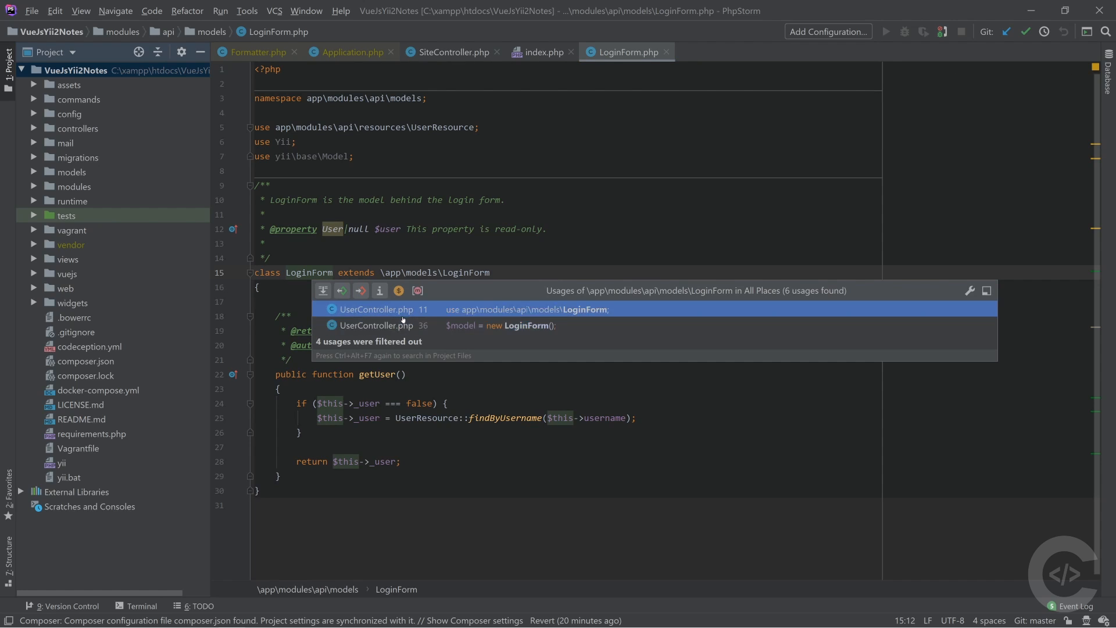
click(385, 325)
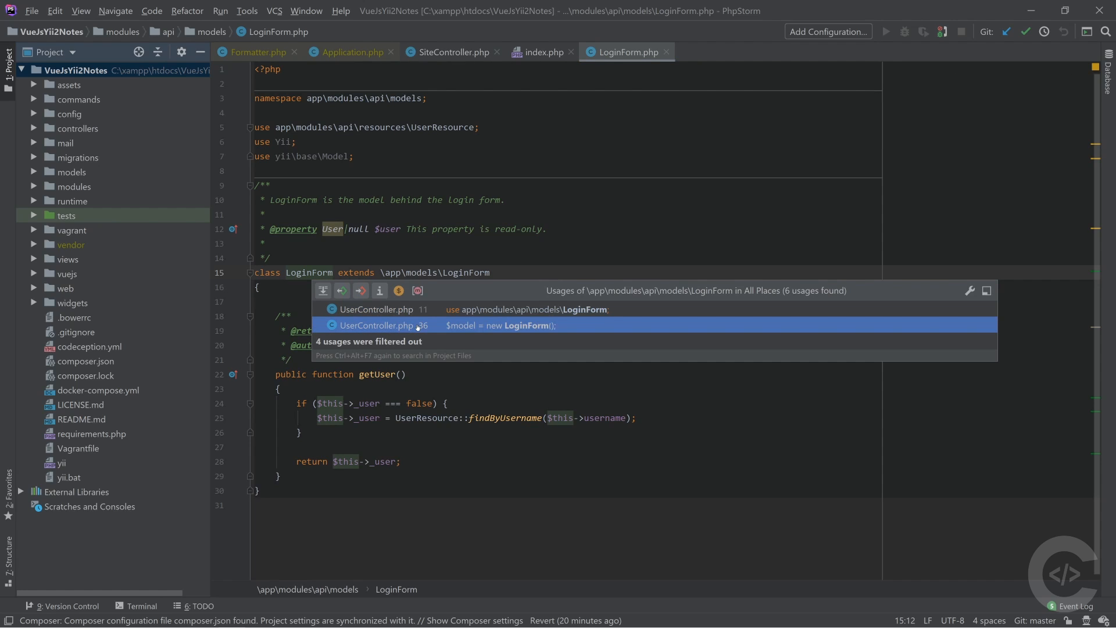
click(385, 326)
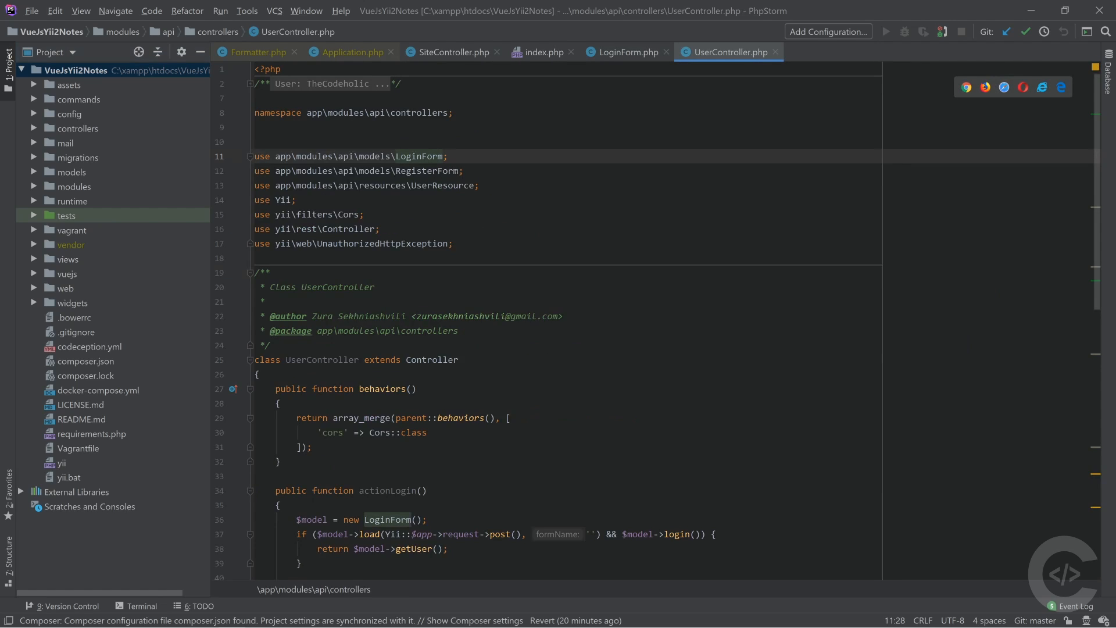
mouse_move(419, 157)
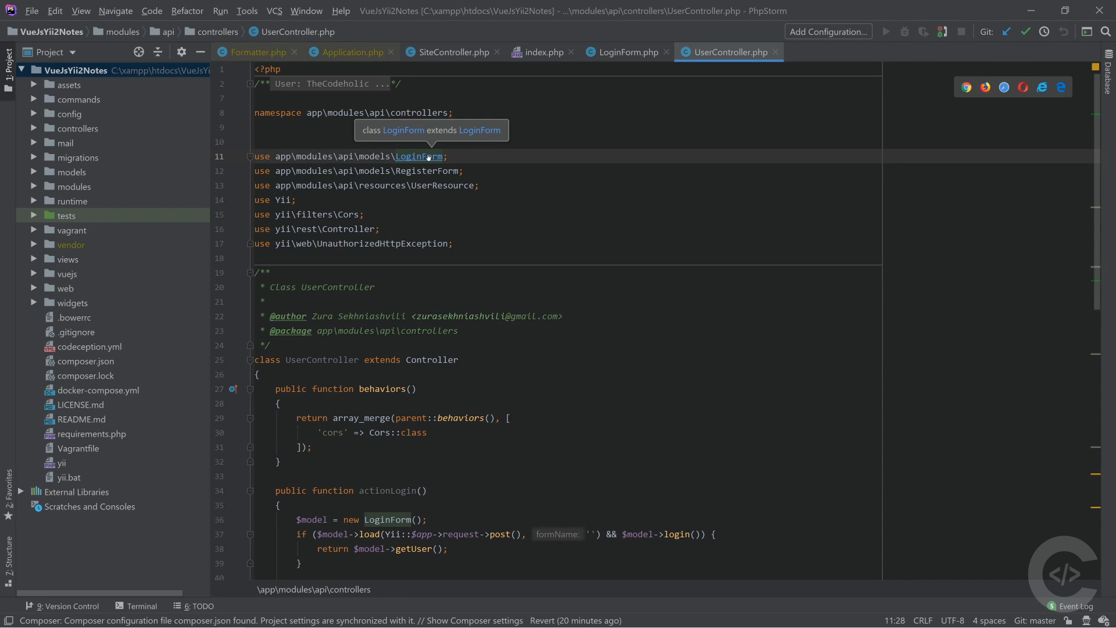
Jump from UserController to the base models LoginForm class definition.
click(420, 156)
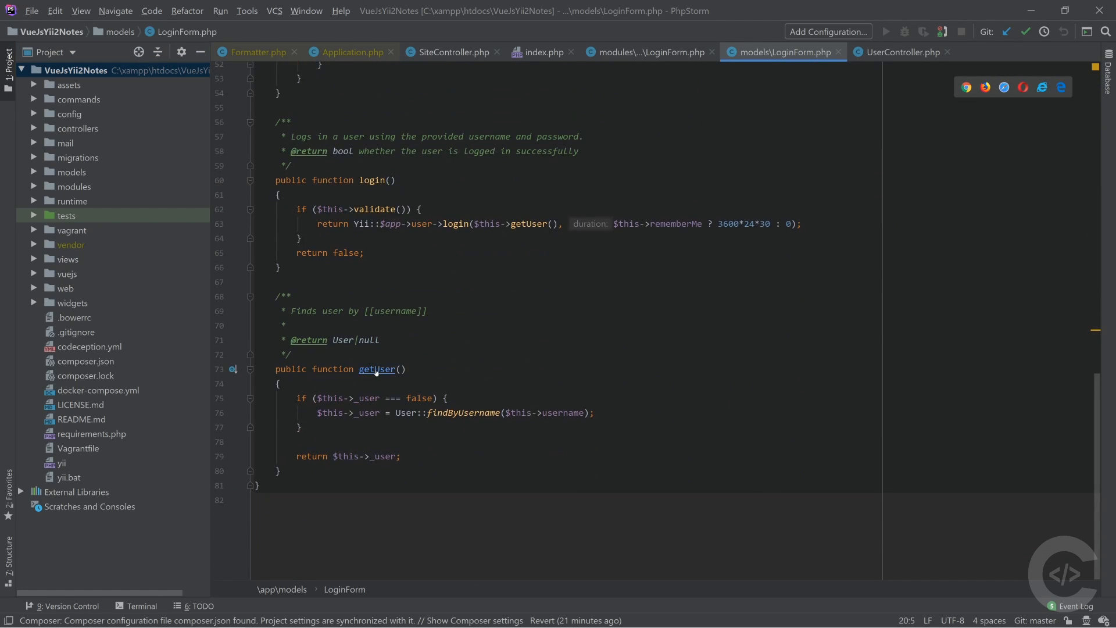
List getUser calls, visit the one in validatePassword, then return to the getUser declaration.
click(377, 369)
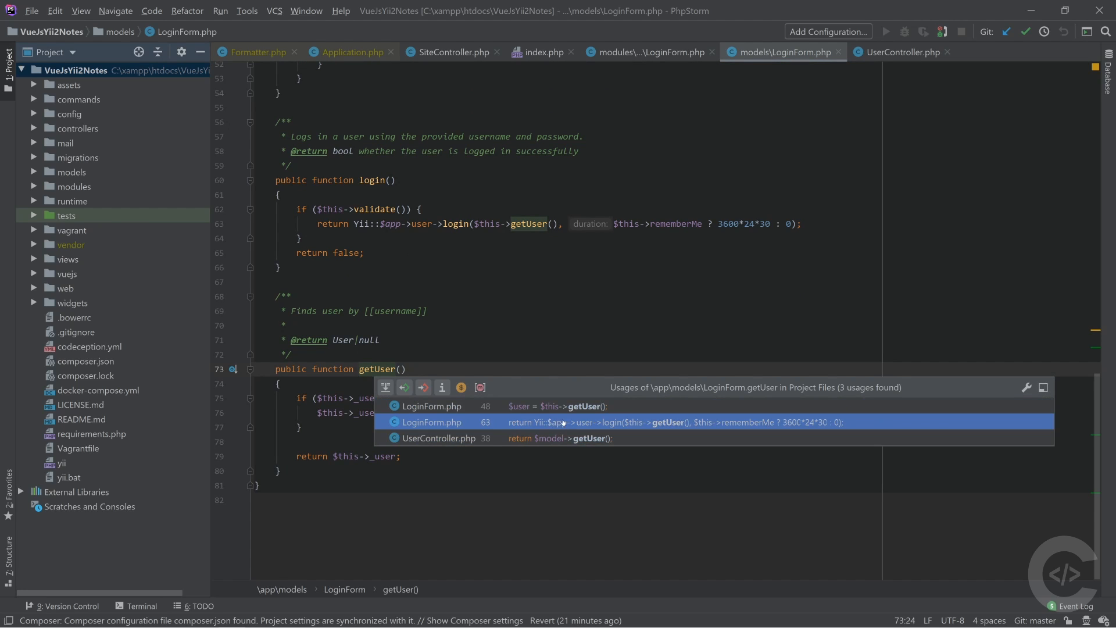
click(433, 406)
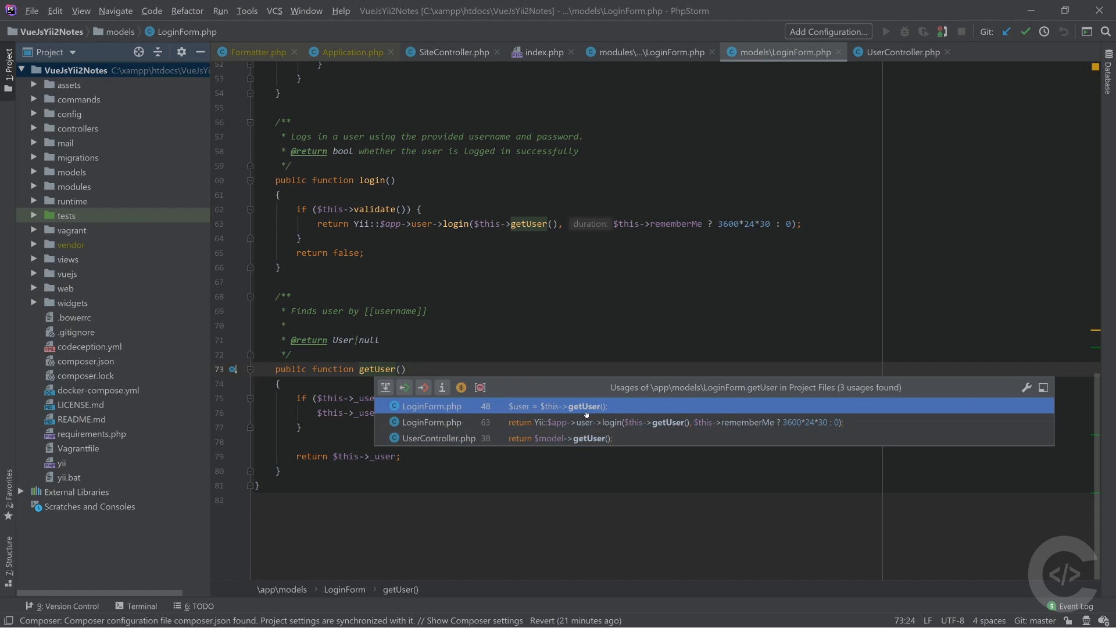
click(433, 406)
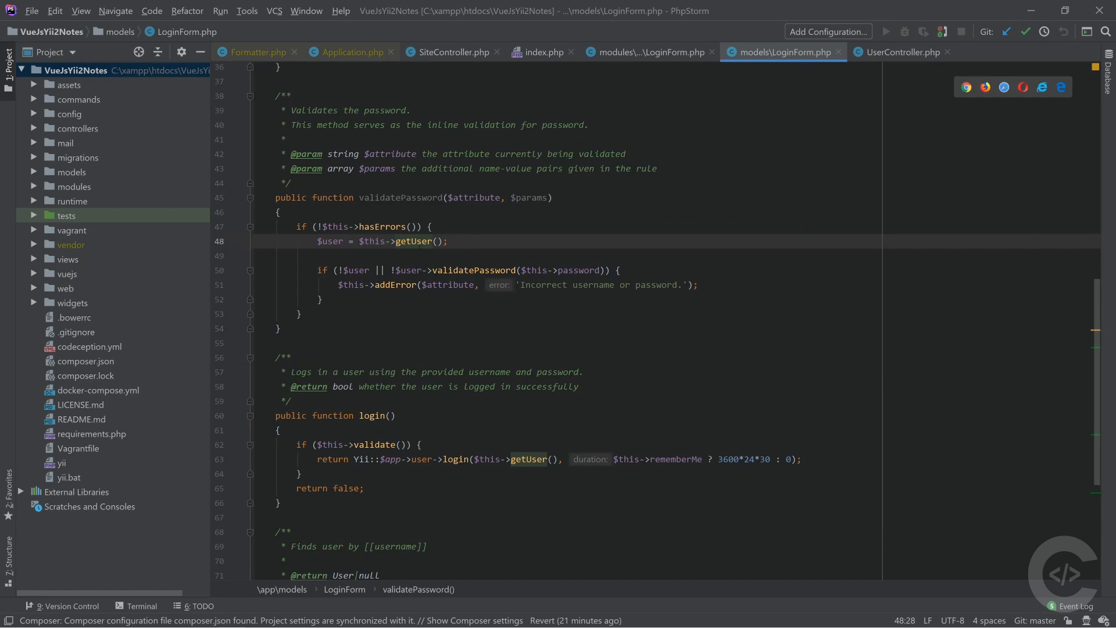
mouse_move(415, 242)
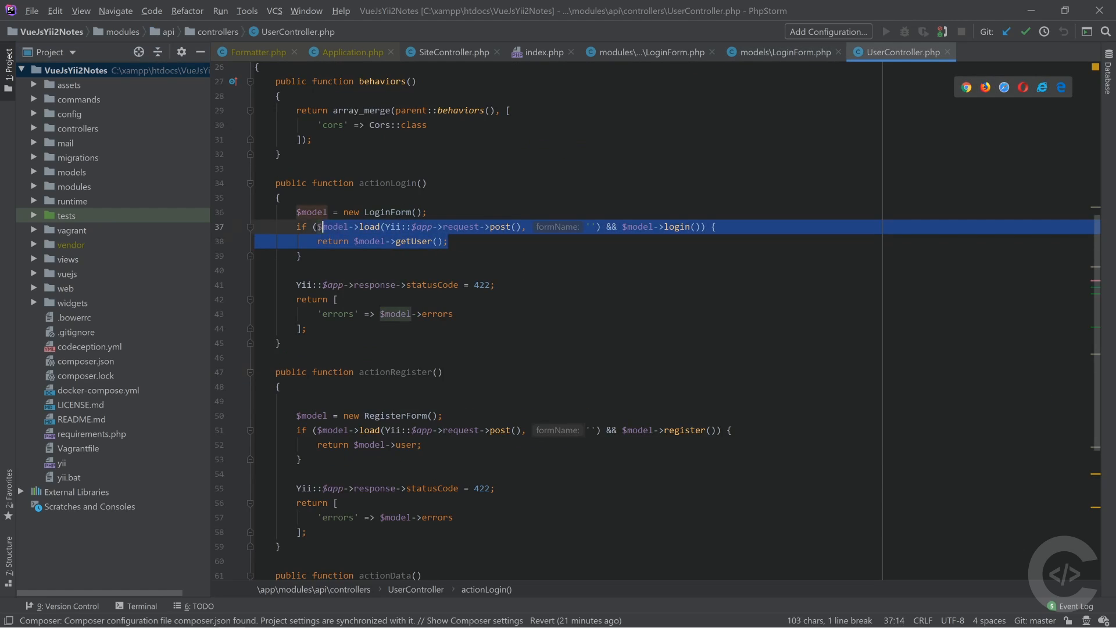
click(647, 52)
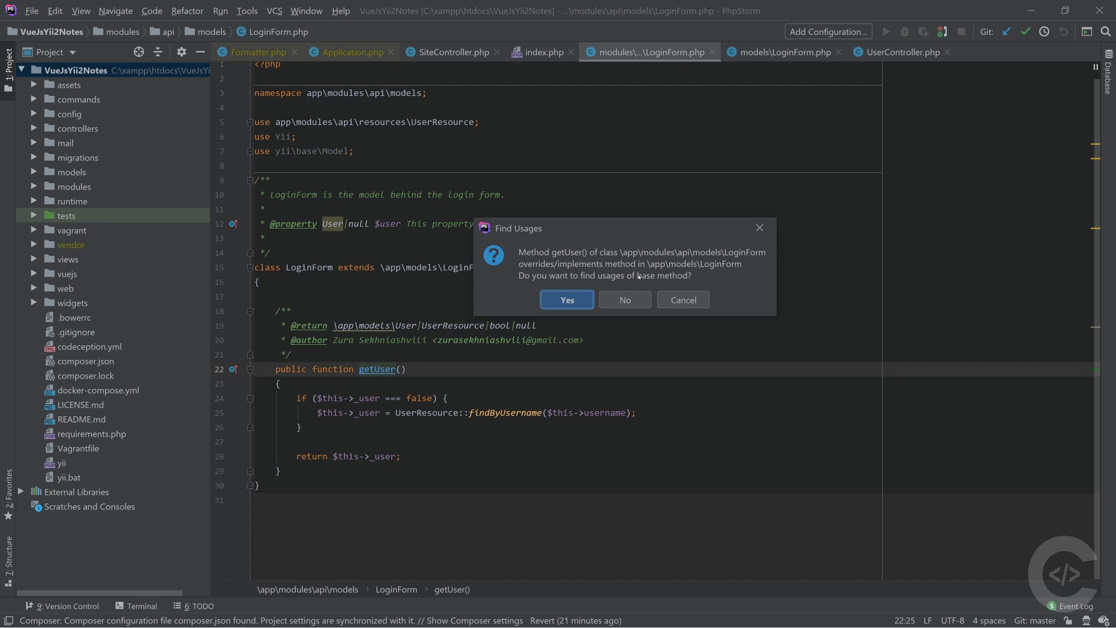
mouse_move(368, 392)
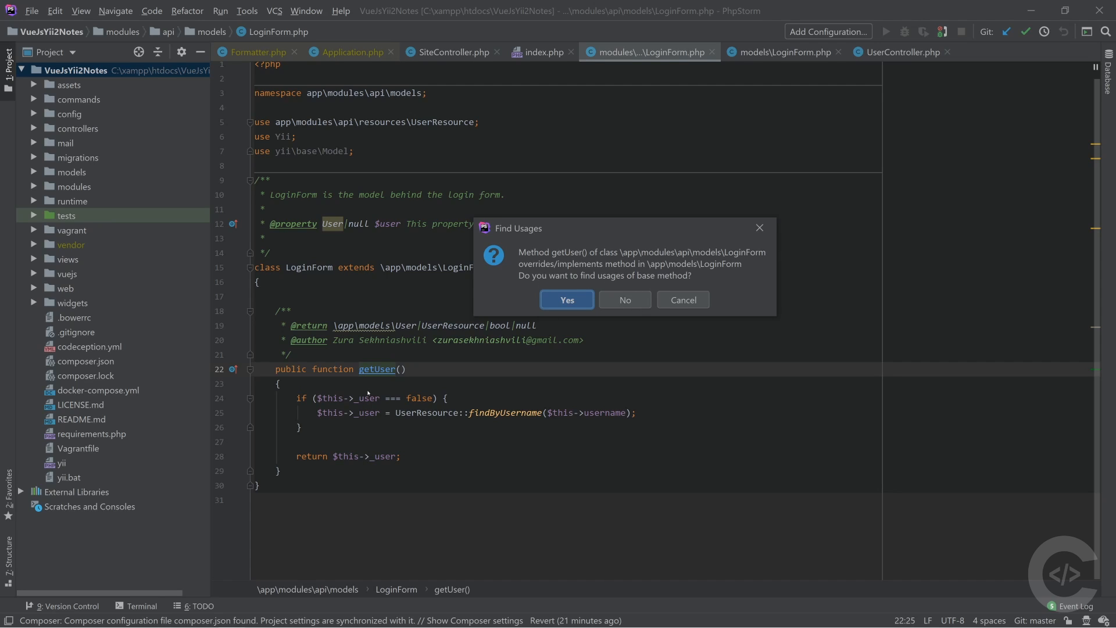
mouse_move(624, 300)
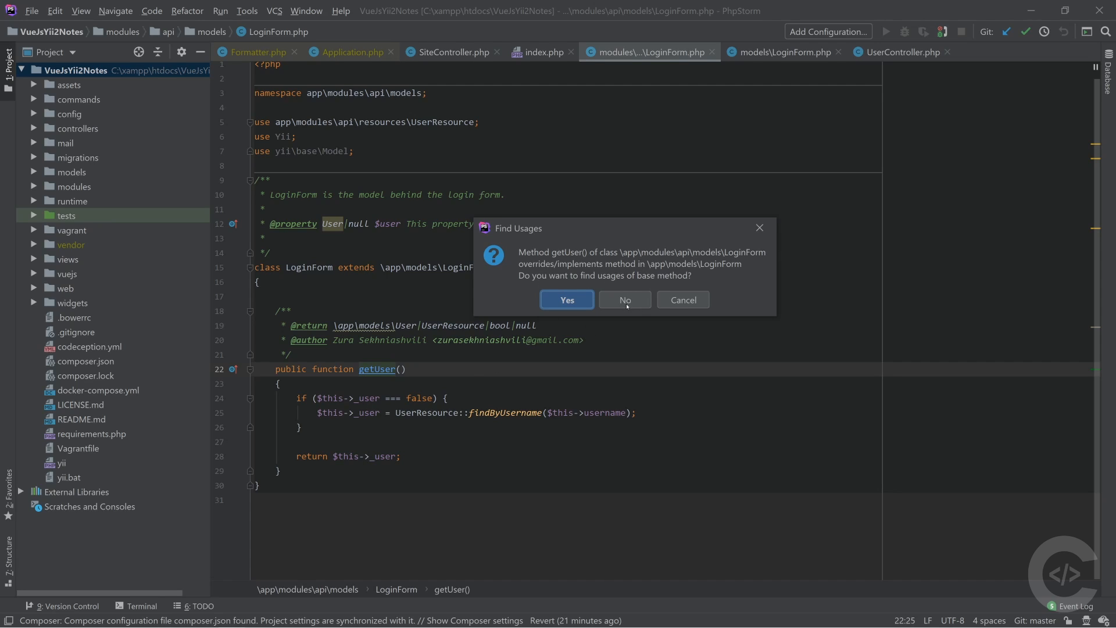
Search usages of the API override including the base getUser method and go to the call in login.
click(623, 300)
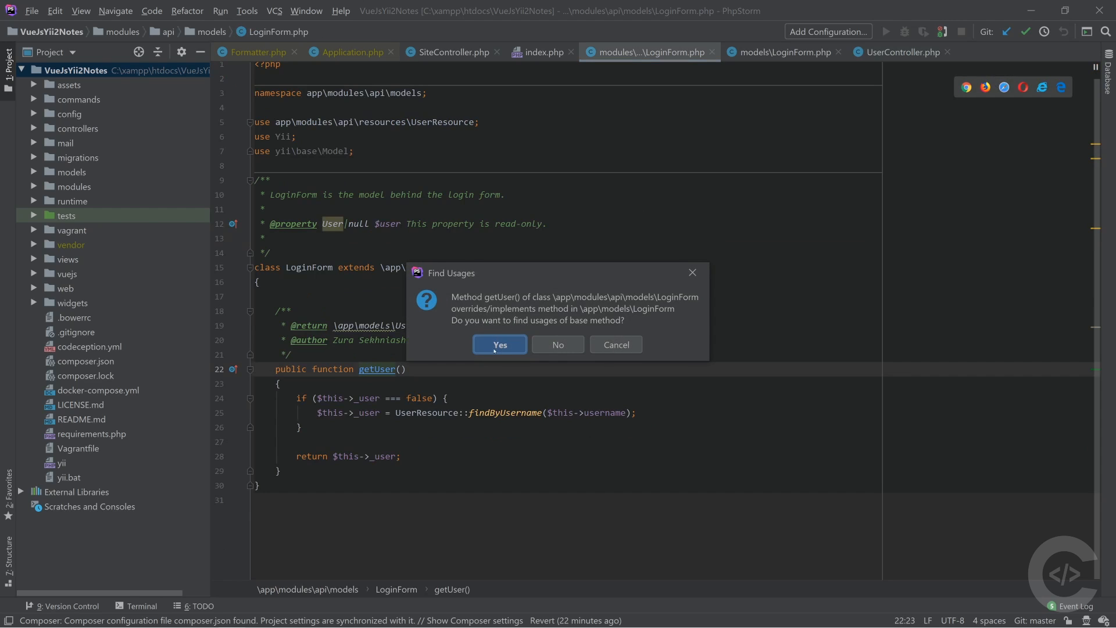
click(499, 344)
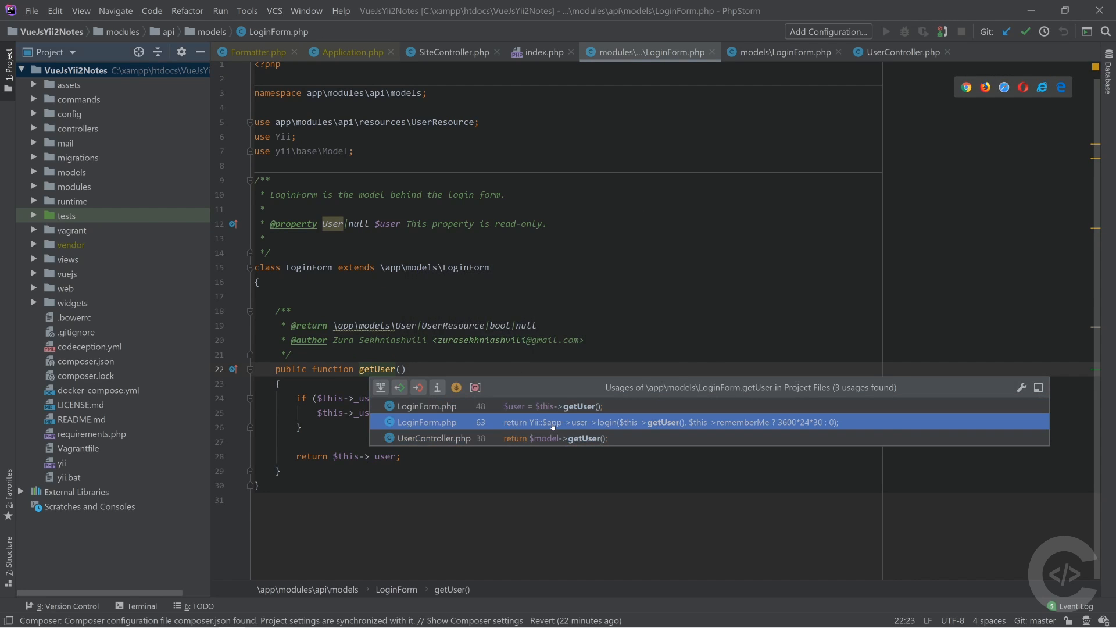
click(426, 406)
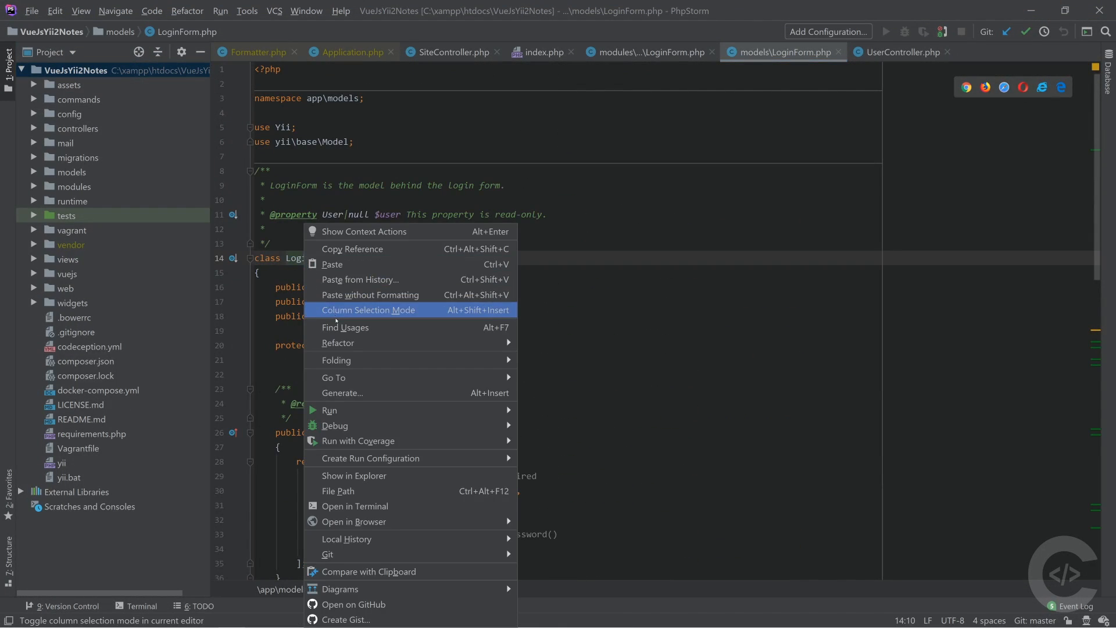
Find Usages of the base LoginForm class and open the LoginFormTest result.
click(344, 328)
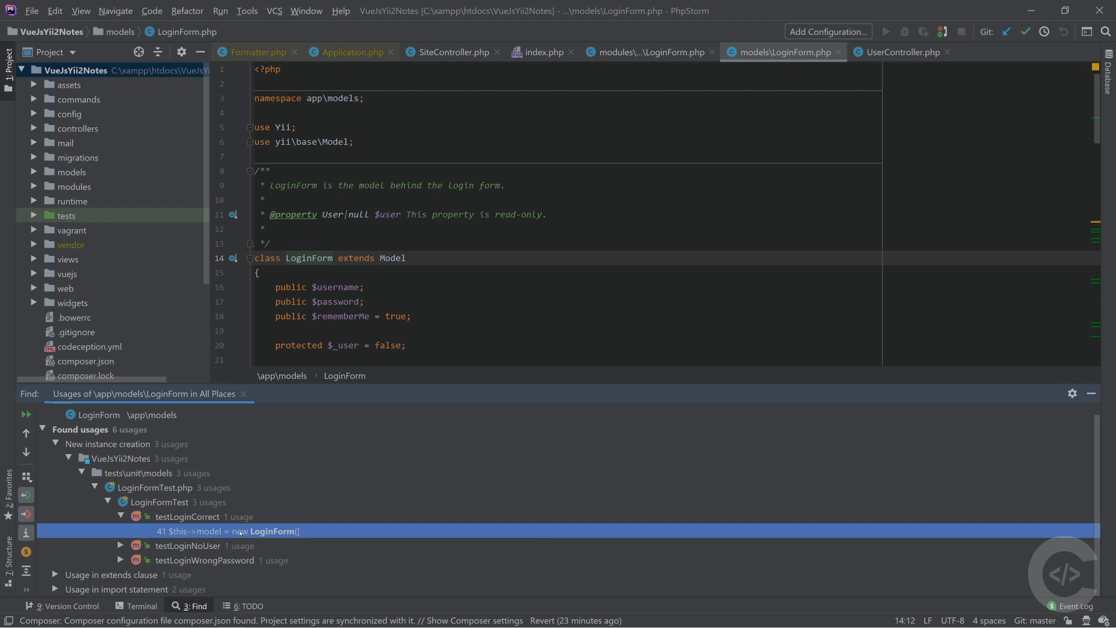
double_click(228, 531)
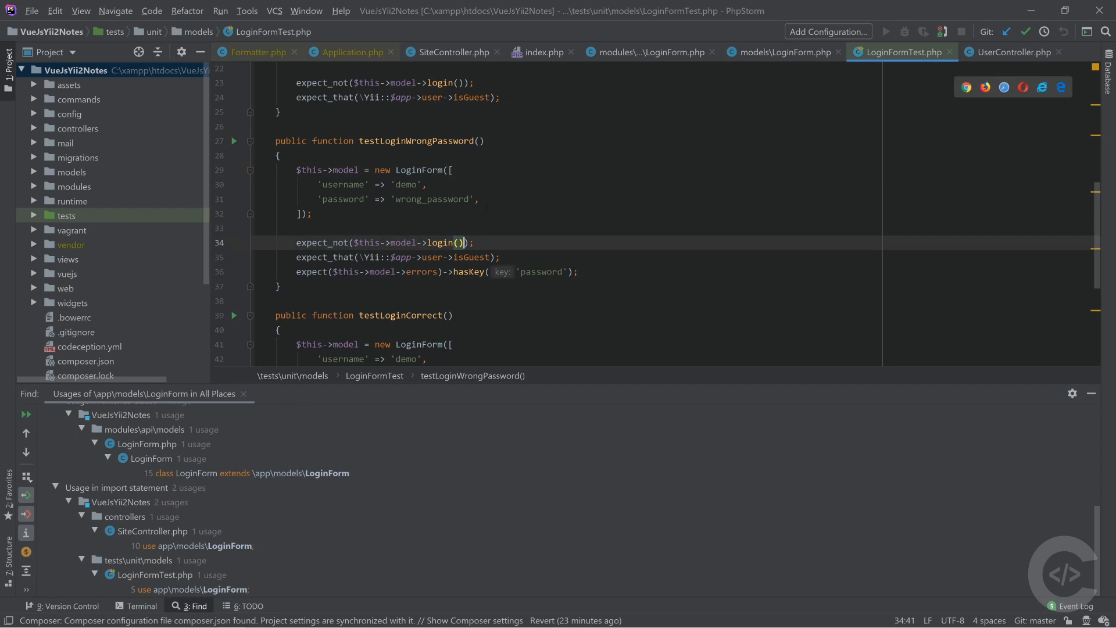
Navigate between the base LoginForm, the API subclass and the Note model editors.
click(782, 52)
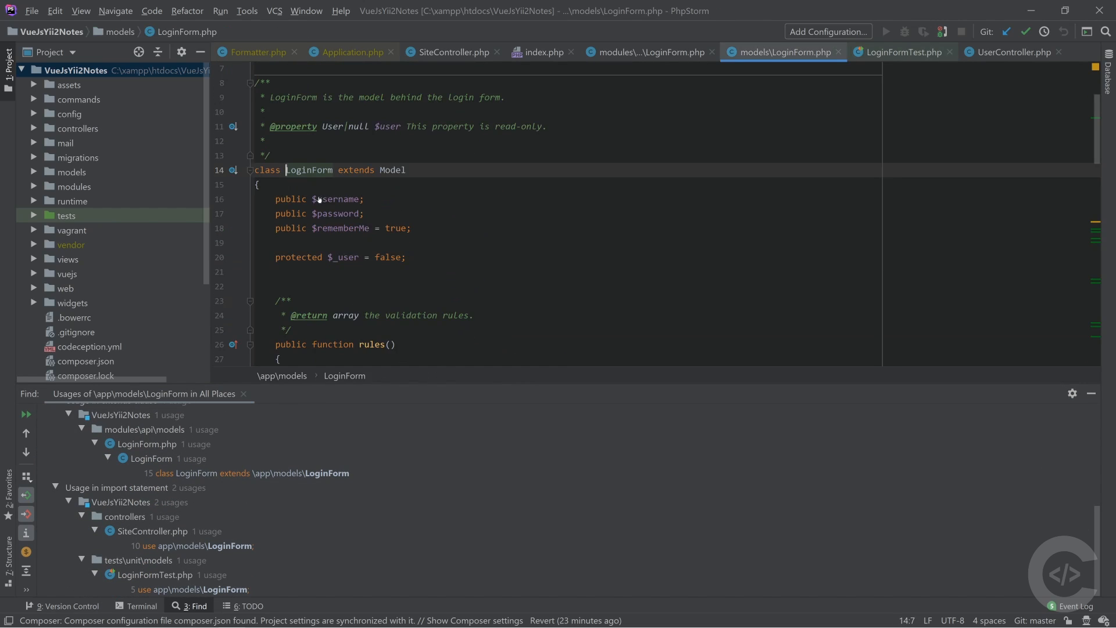
click(648, 53)
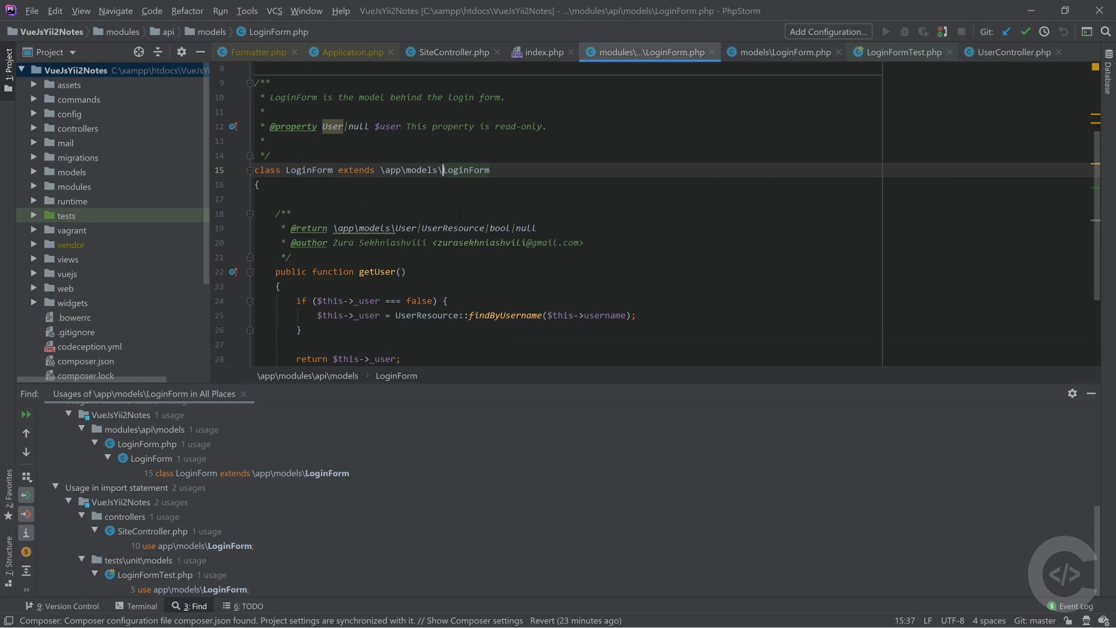
click(783, 52)
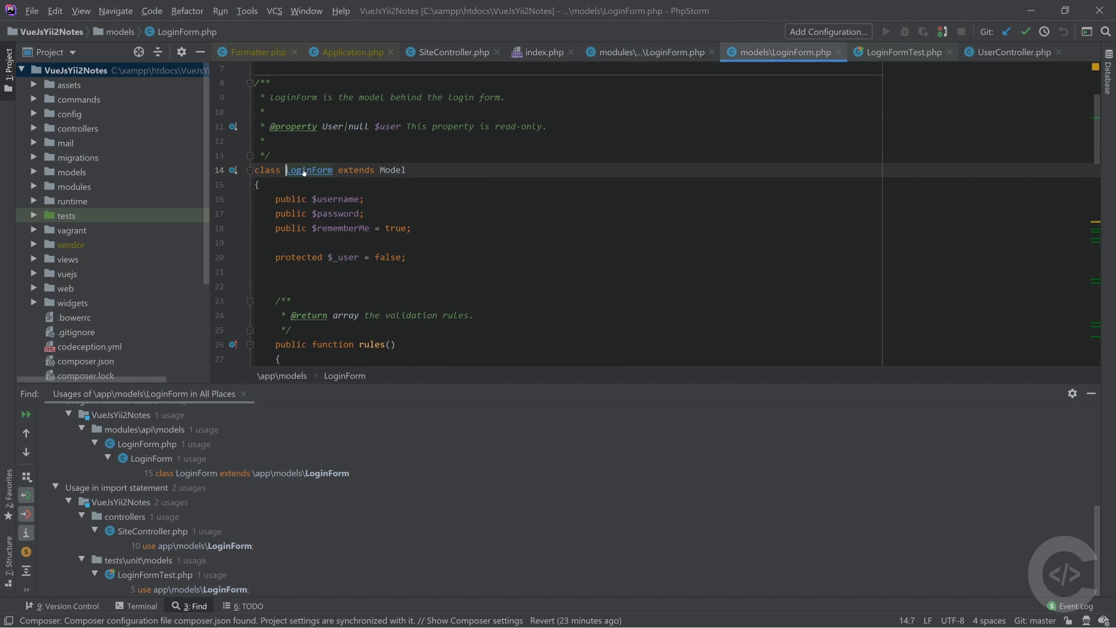
click(903, 52)
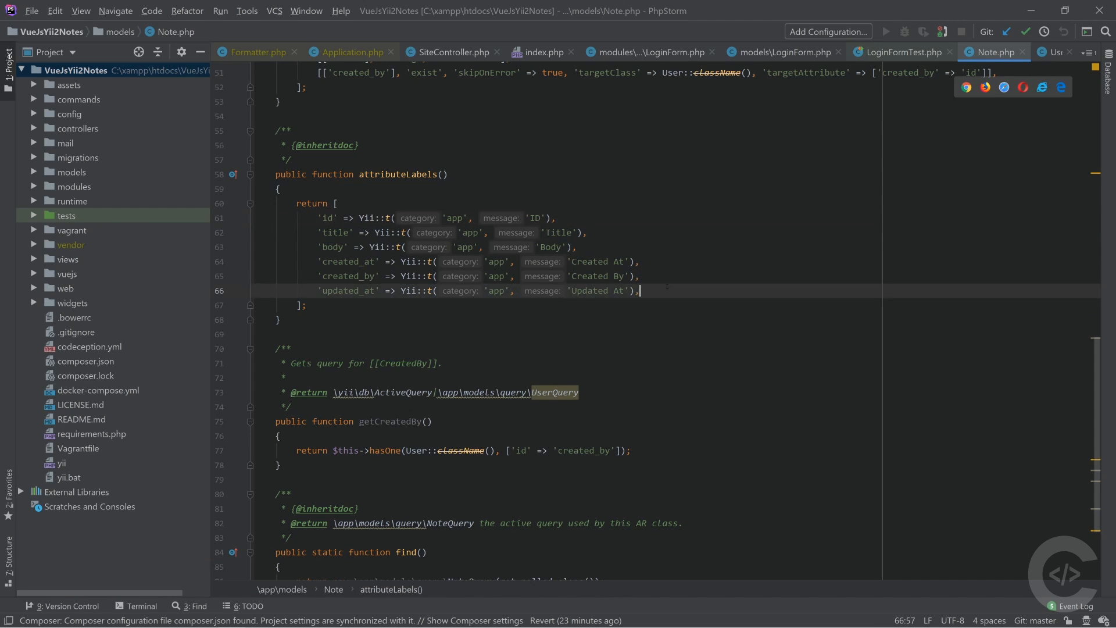
With carets on all six attributeLabels lines of Note, prefix each label with 'note_'.
drag(638, 247, 638, 291)
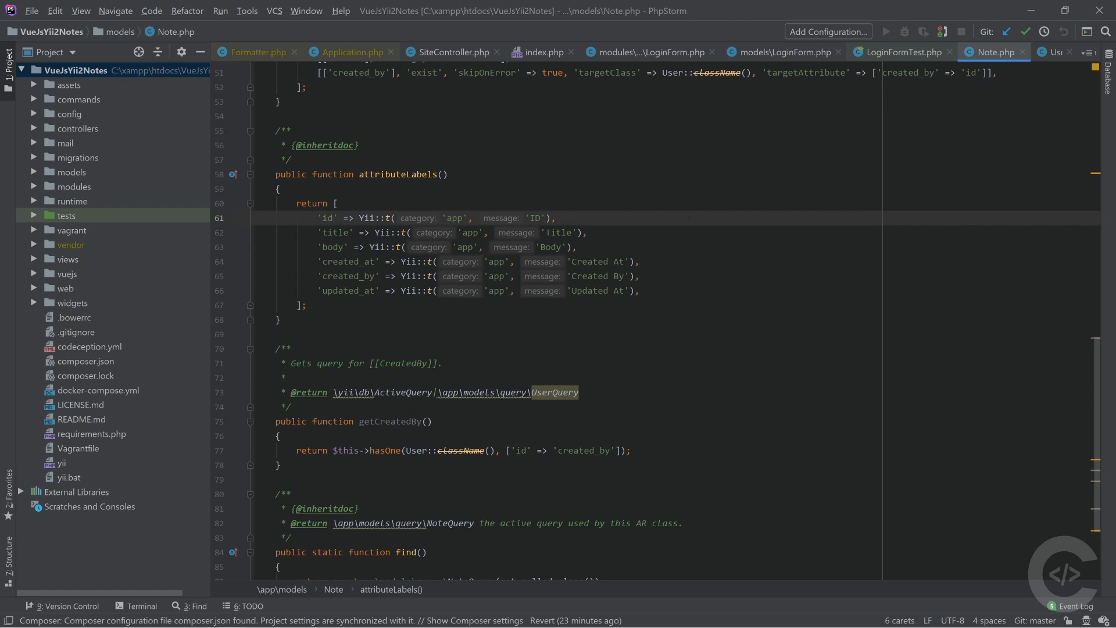
text(note_)
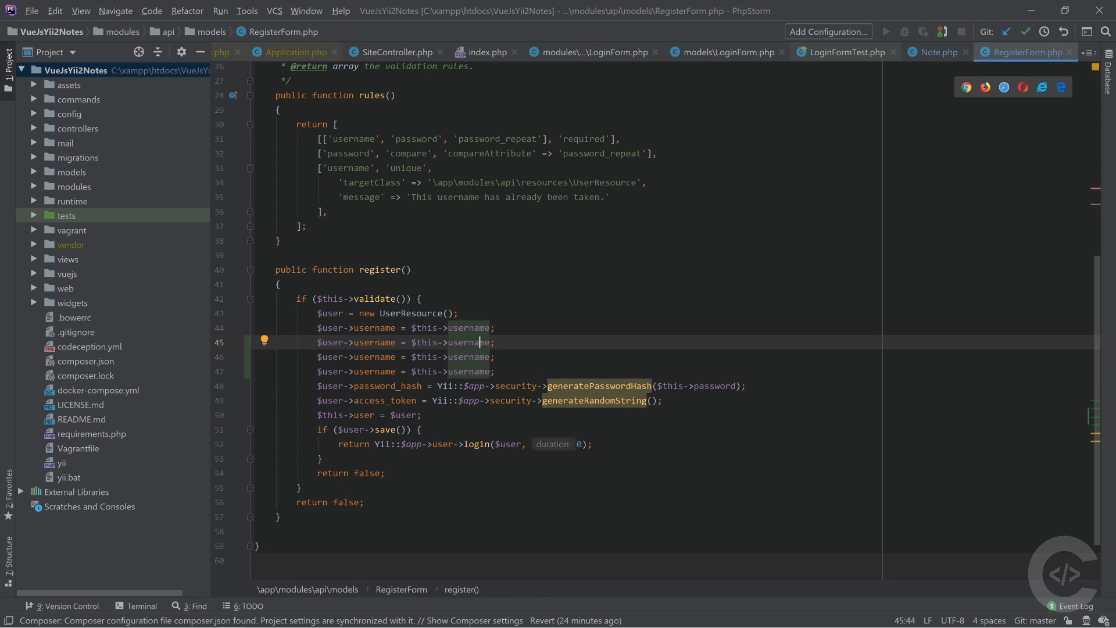
Rename the duplicated username assignments to firstname, lastname and age with multi-cursor edits on both sides.
double_click(373, 342)
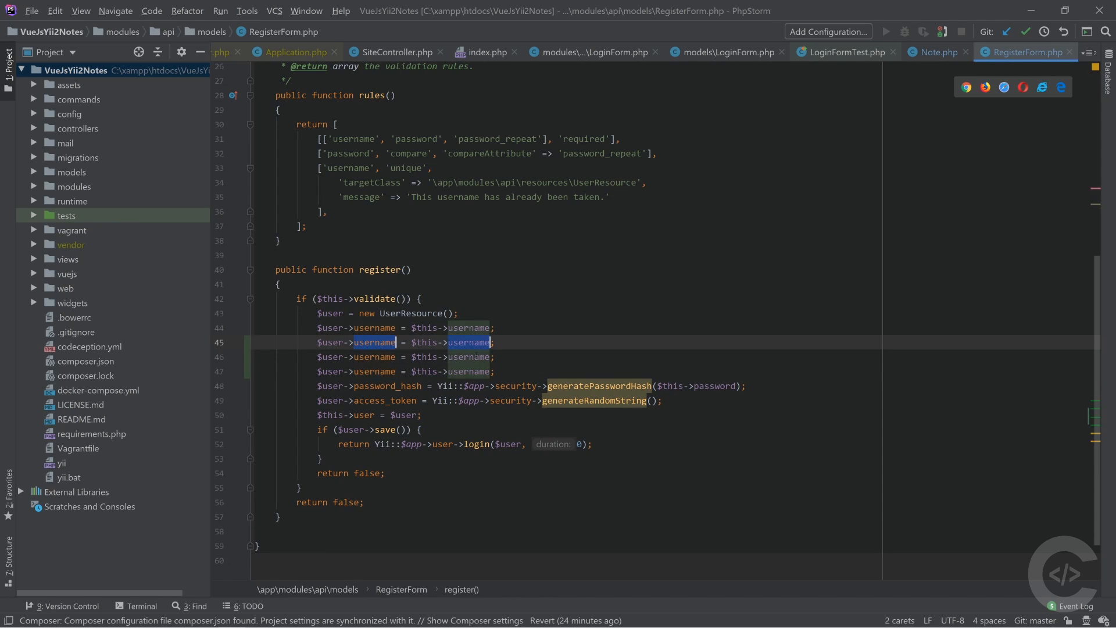
text(fir)
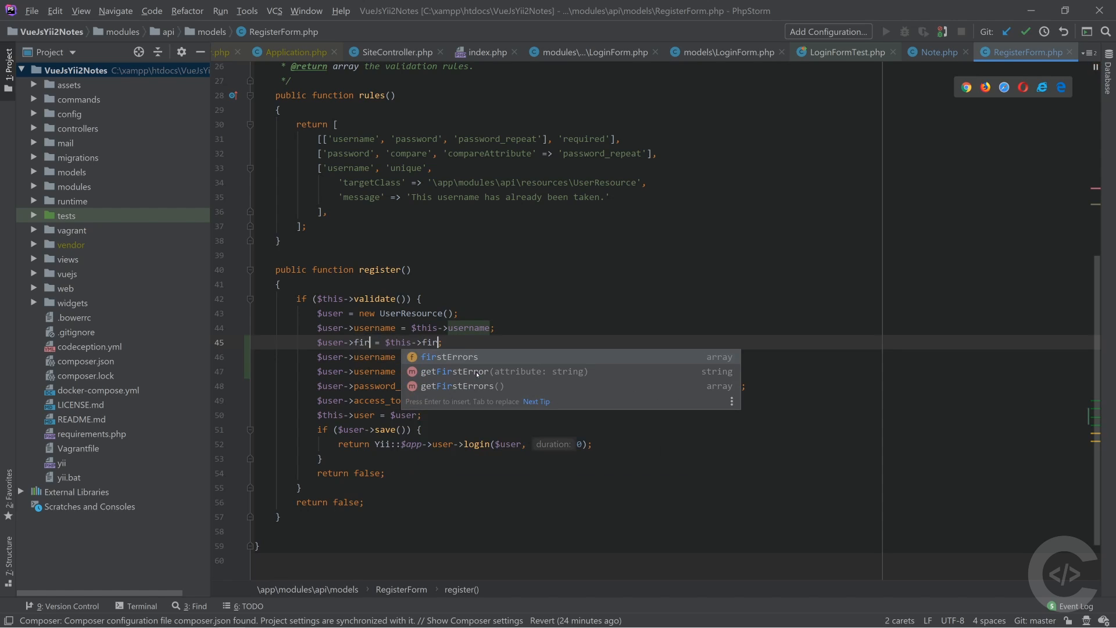
text(firstname)
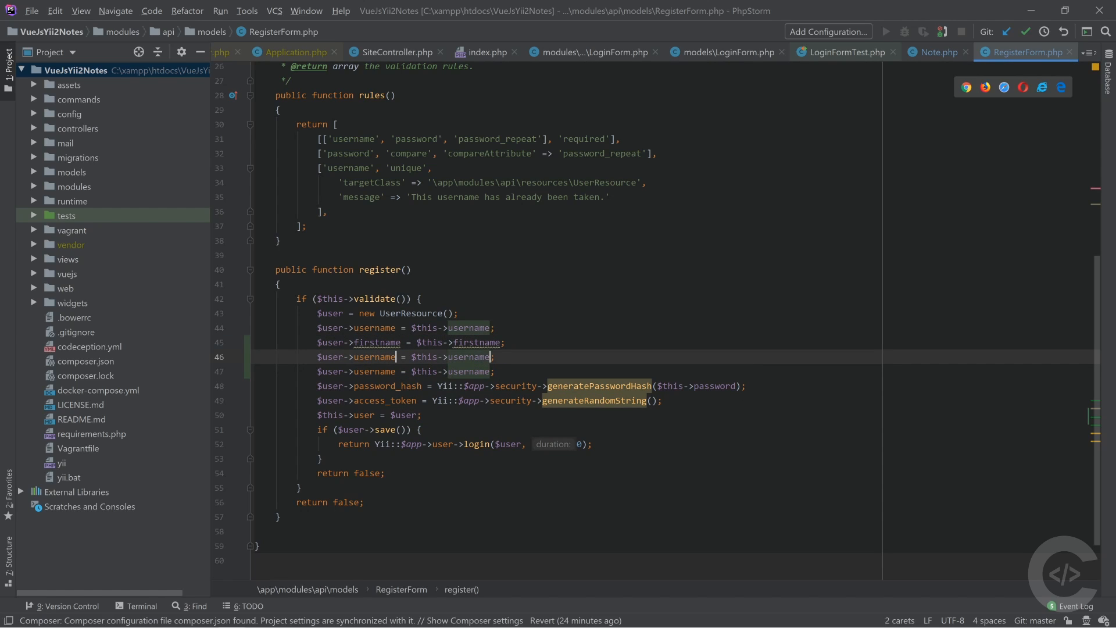
text(lastn)
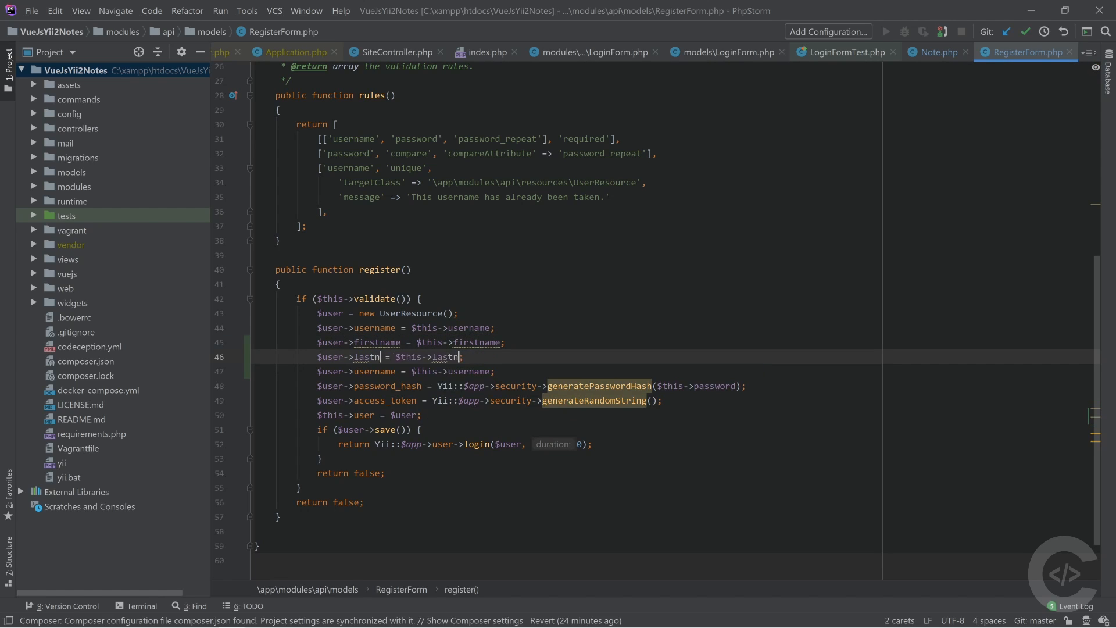
text(age)
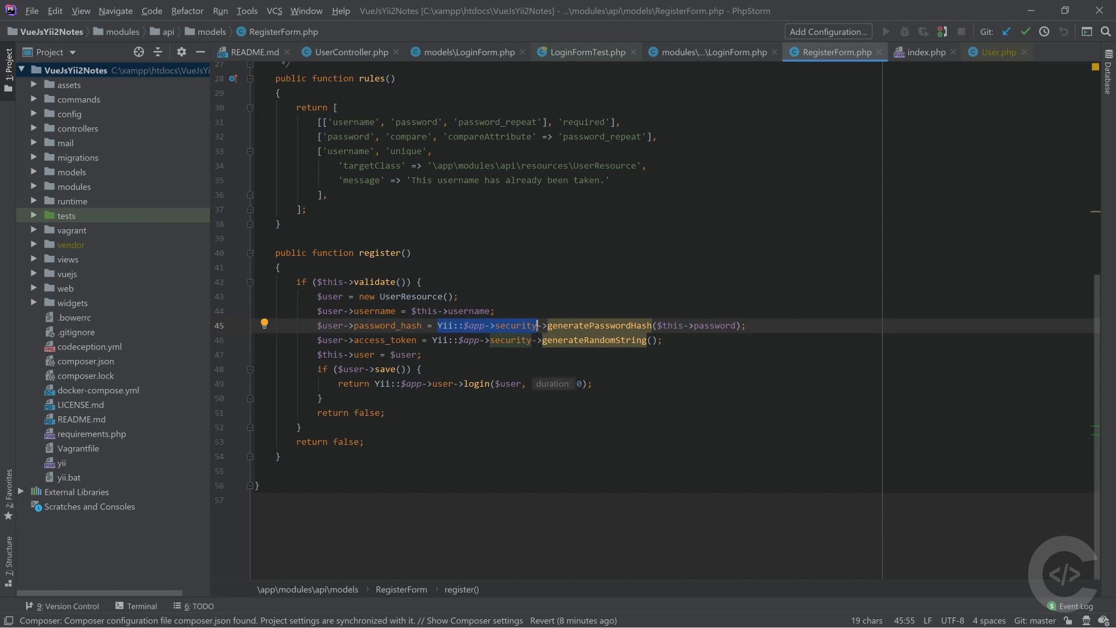
Extract Yii::$app->security into a variable via Ctrl+Alt+V, replacing all 2 occurrences.
key(ctrl+alt+v)
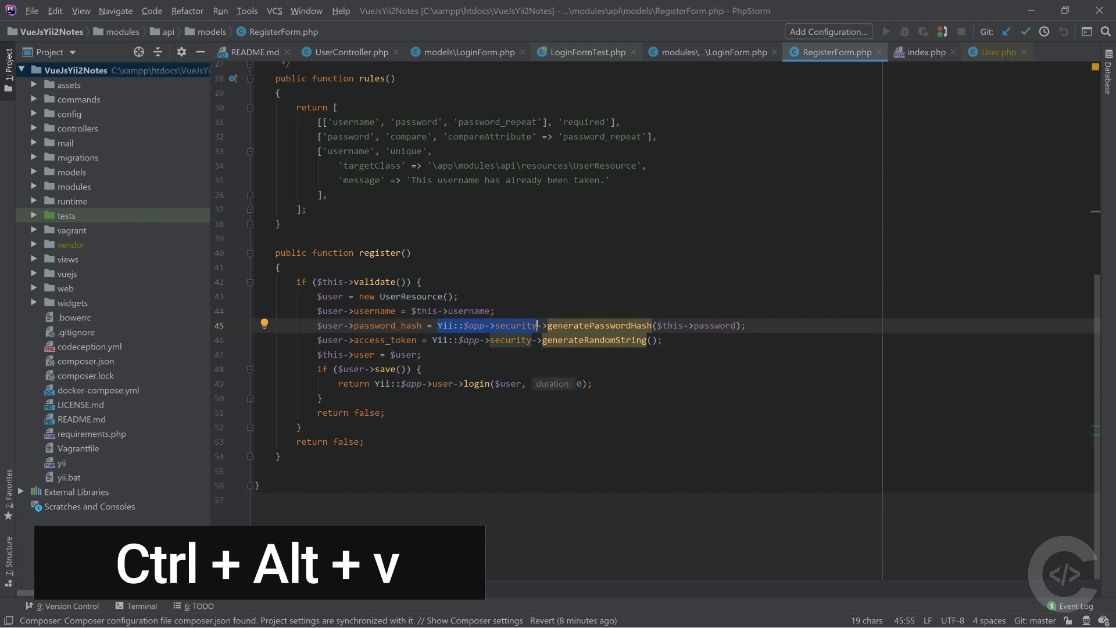
key(ctrl+alt+v)
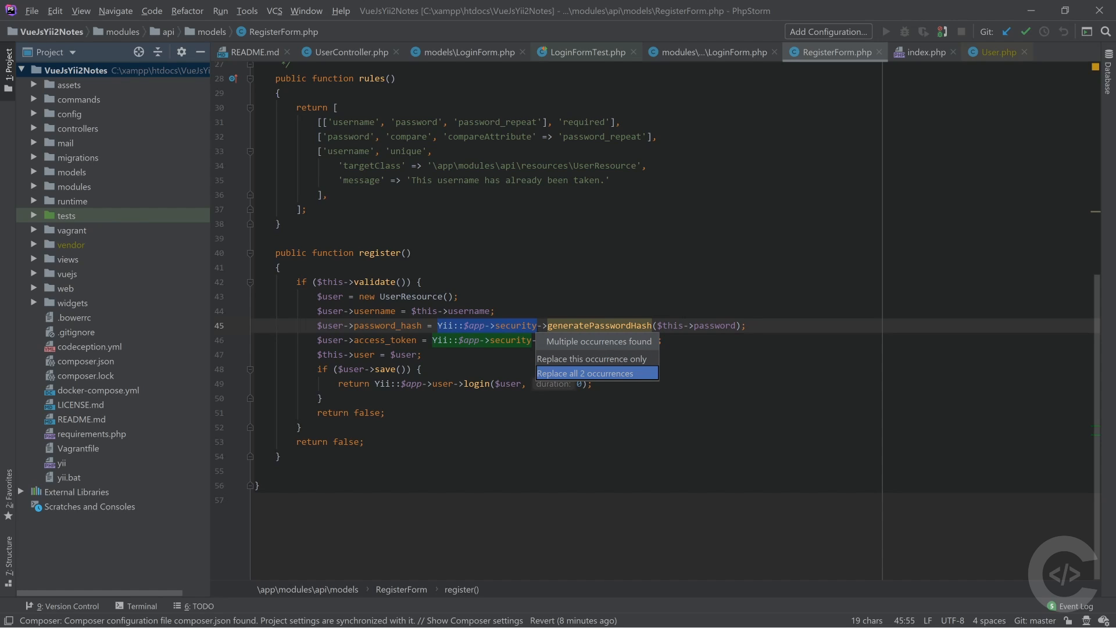
click(596, 373)
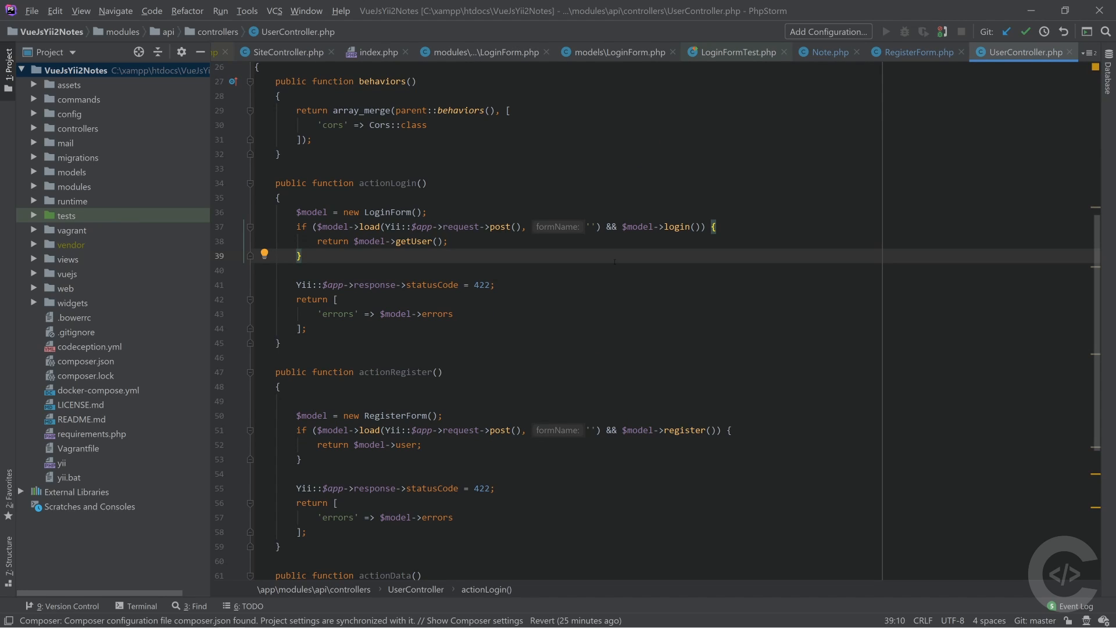
Extract the 422 error block in actionLogin into a new method named response.
drag(296, 285, 306, 328)
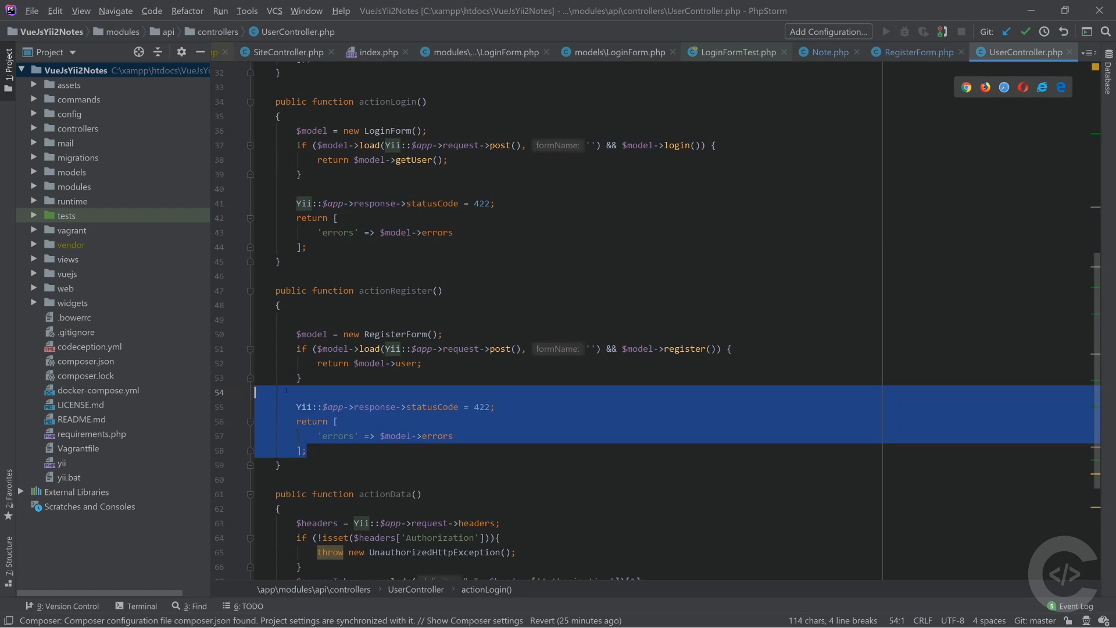
click(328, 233)
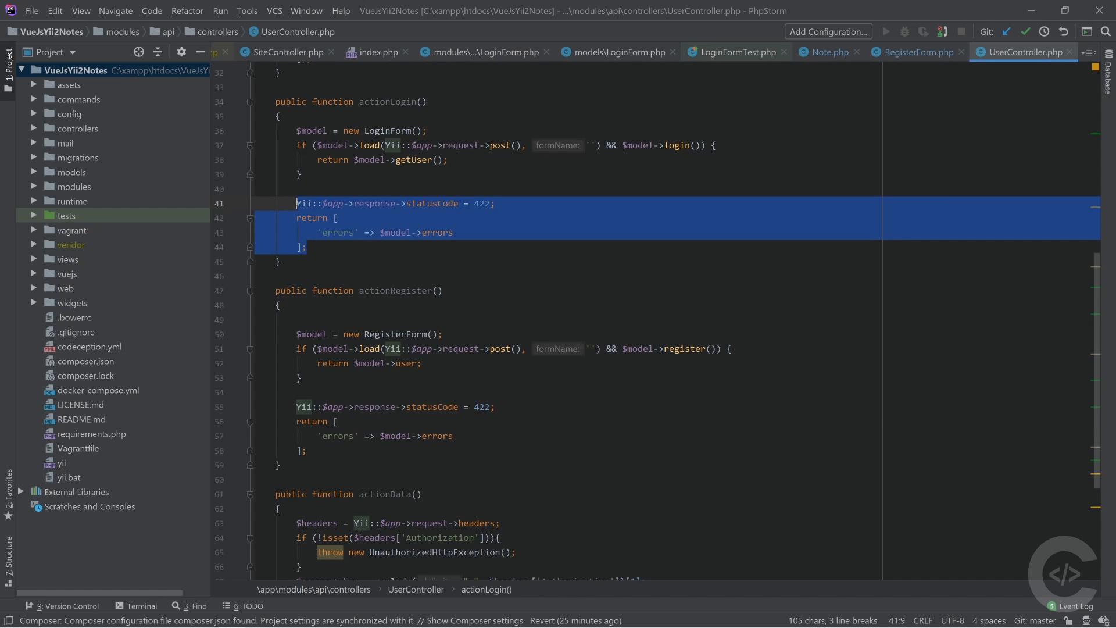
key(ctrl+alt+m)
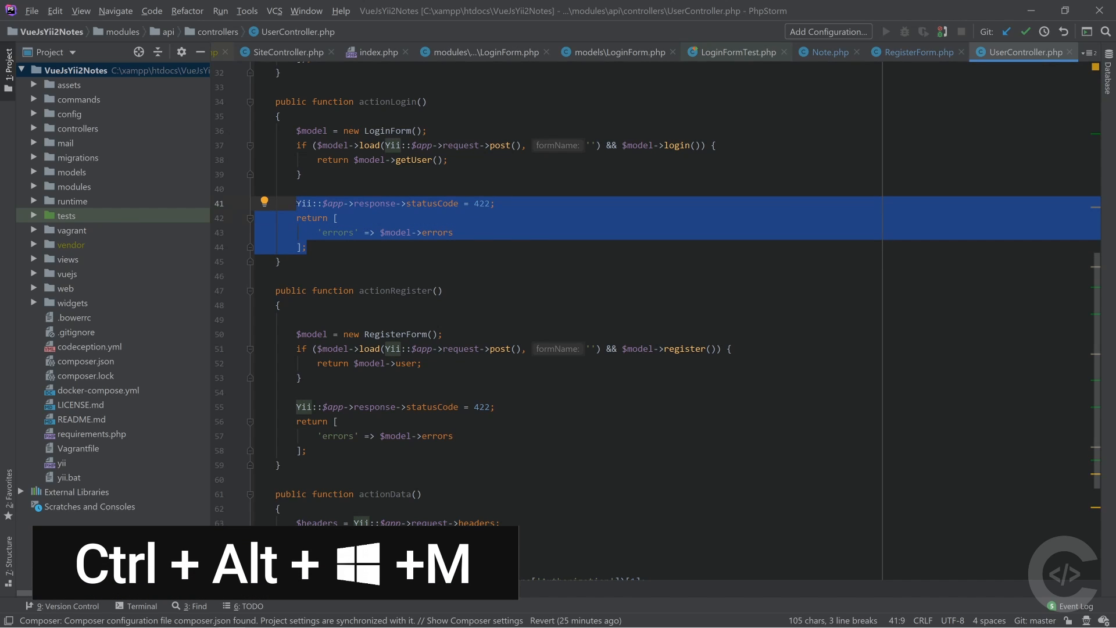
key(ctrl+alt+m)
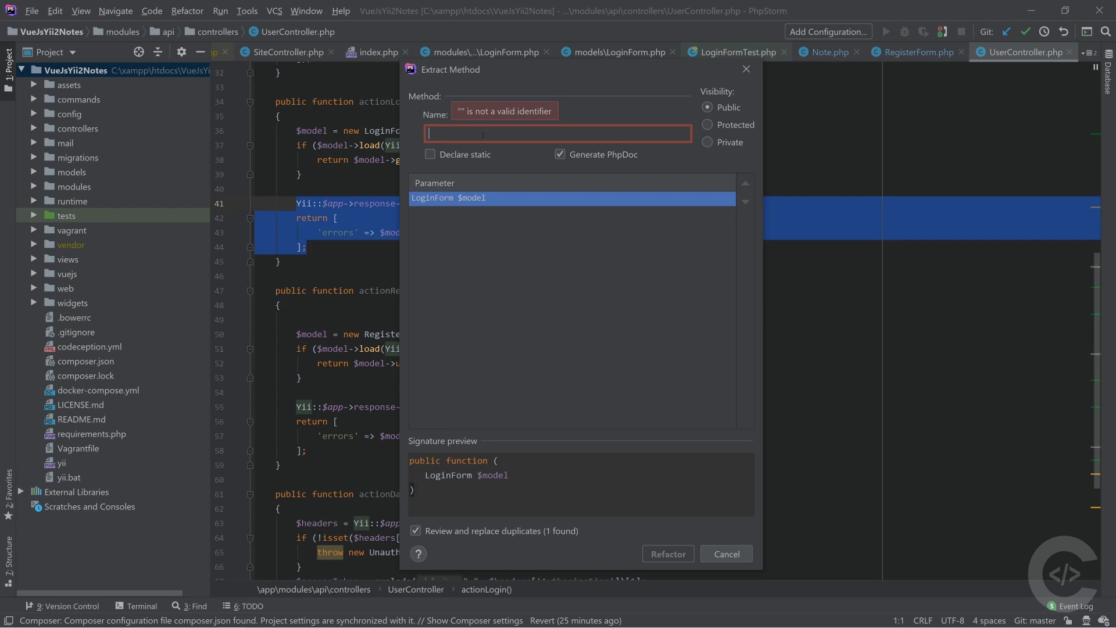
text(response)
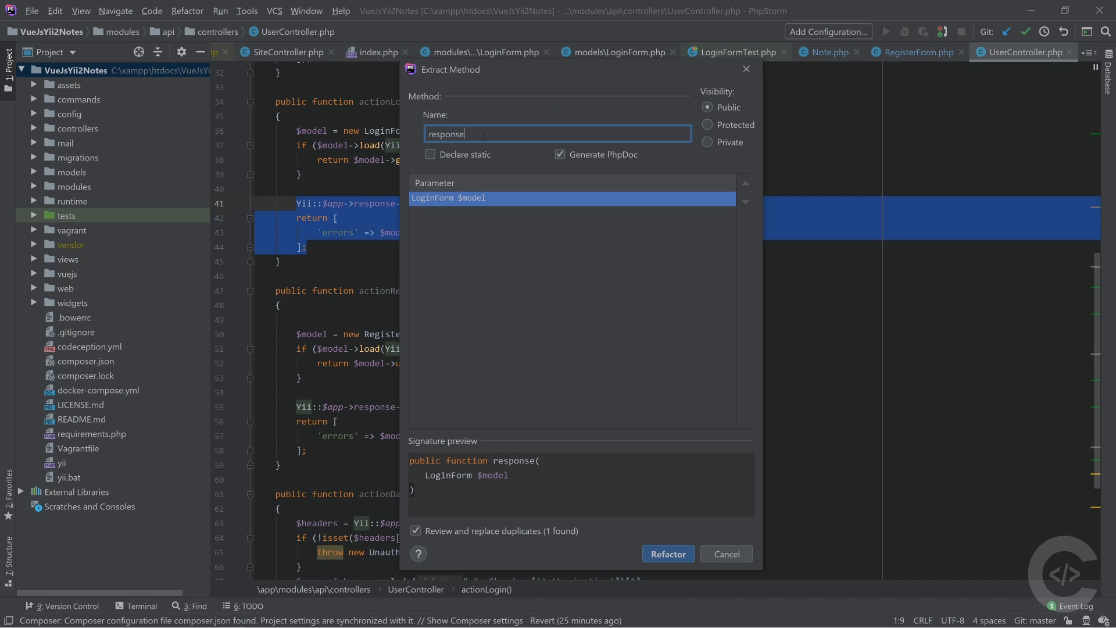
Confirm the refactor and replace the duplicate fragment in actionRegister with the response call.
click(667, 553)
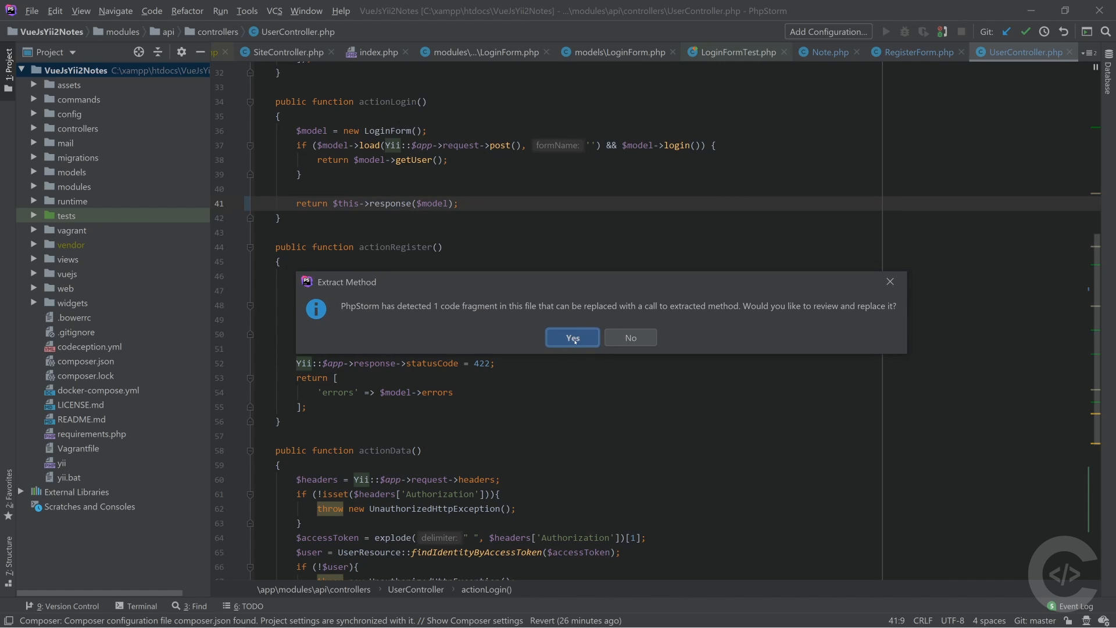
click(572, 337)
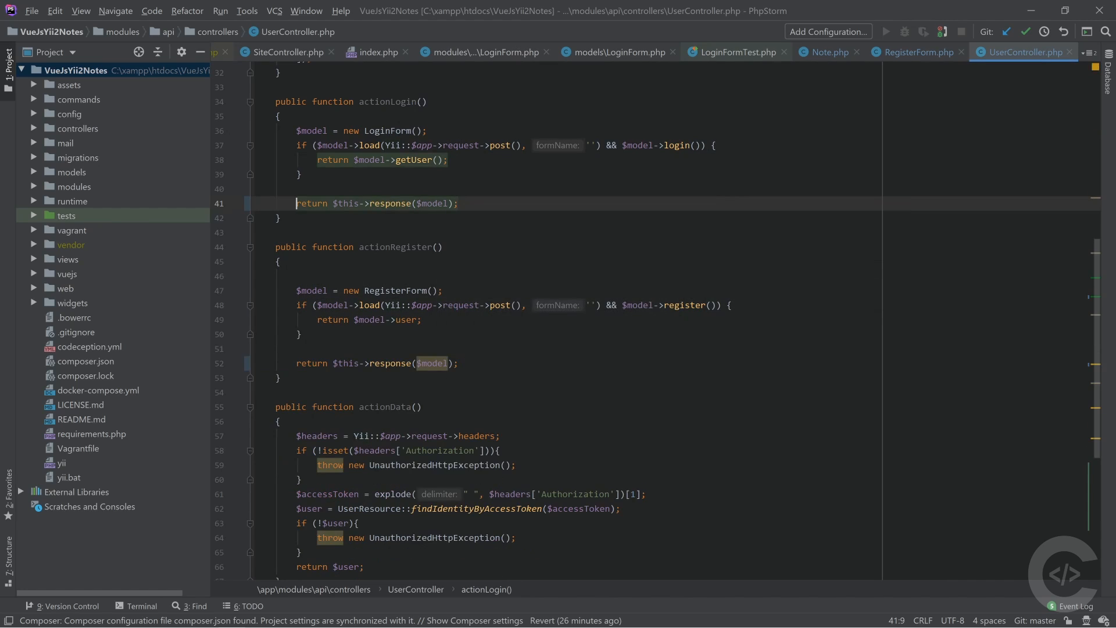
triple_click(377, 203)
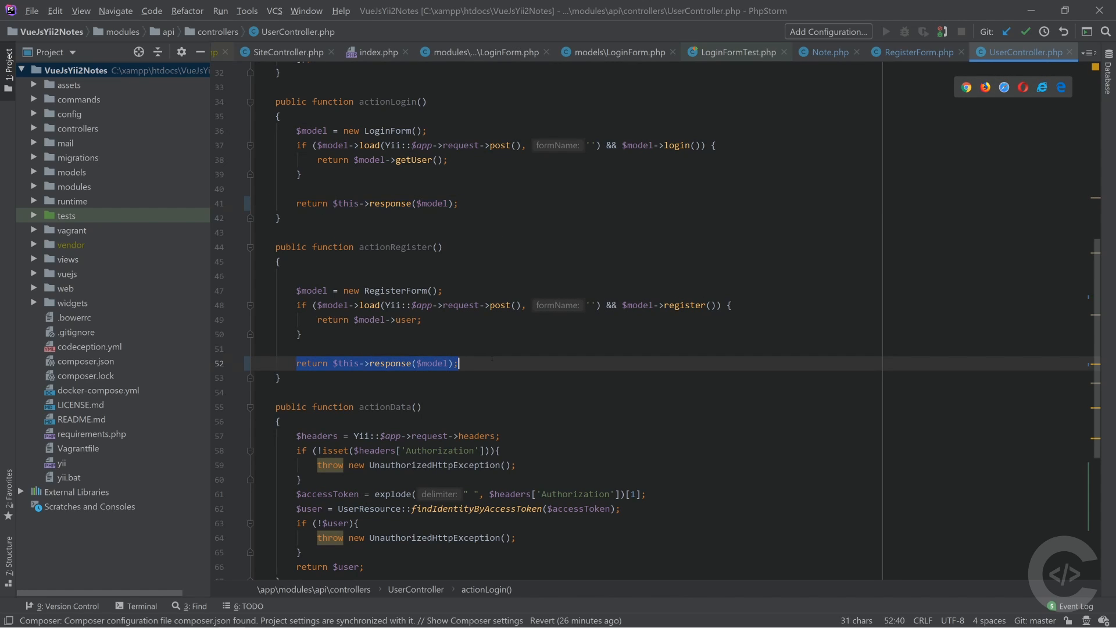
scroll(down, 3)
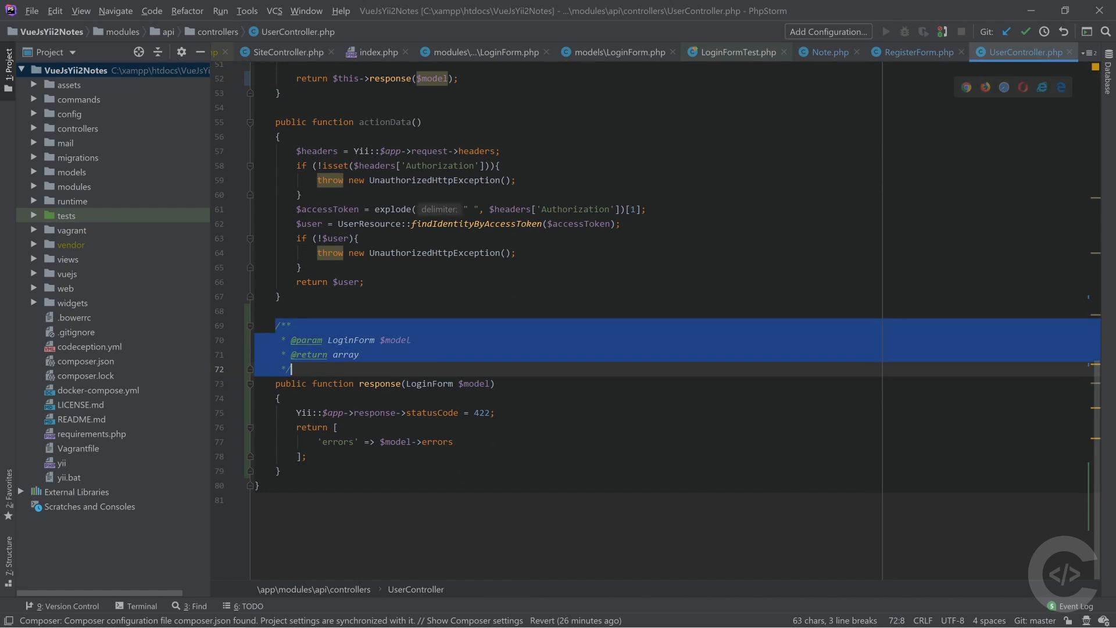
Add a '$user = new User();' line at the start of the response method, accepting the User completion.
click(496, 382)
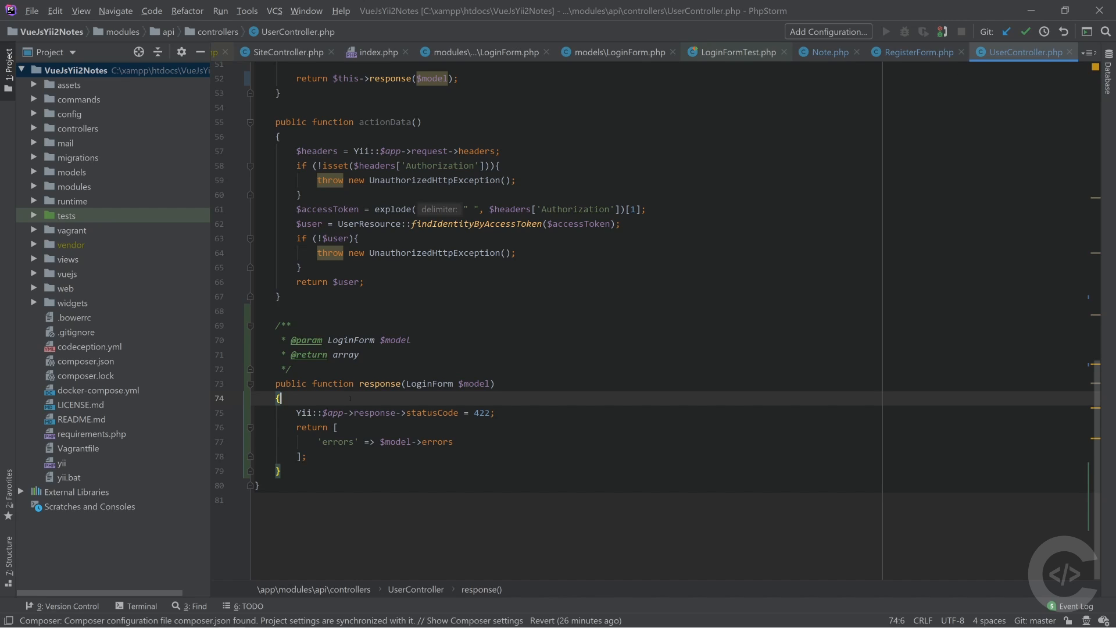
key(Enter)
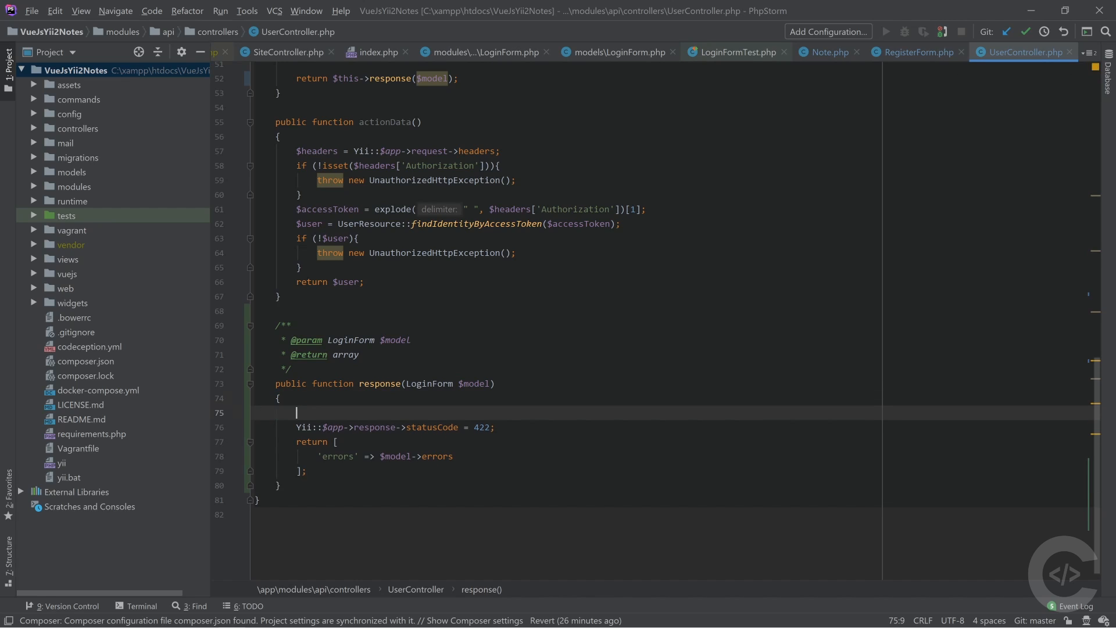
text($user =)
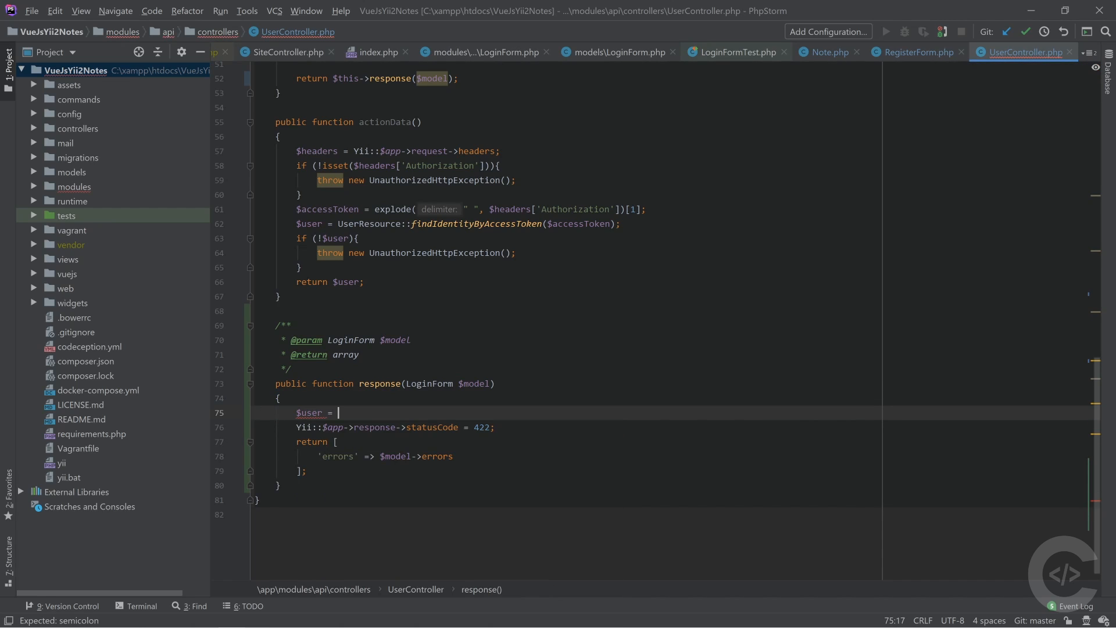
text(new User)
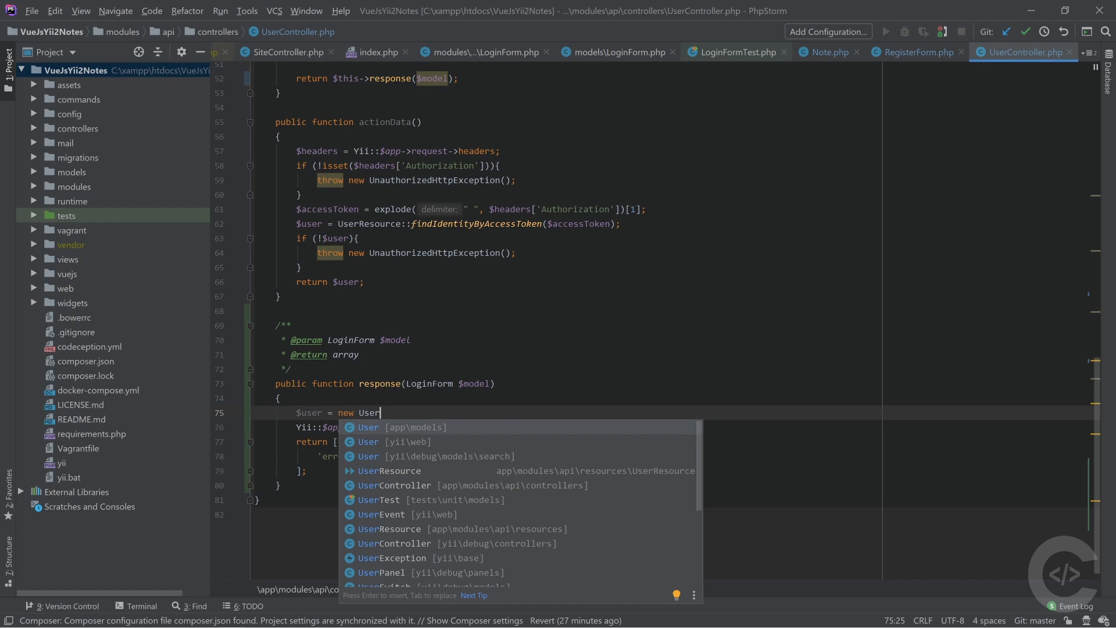
key(Enter)
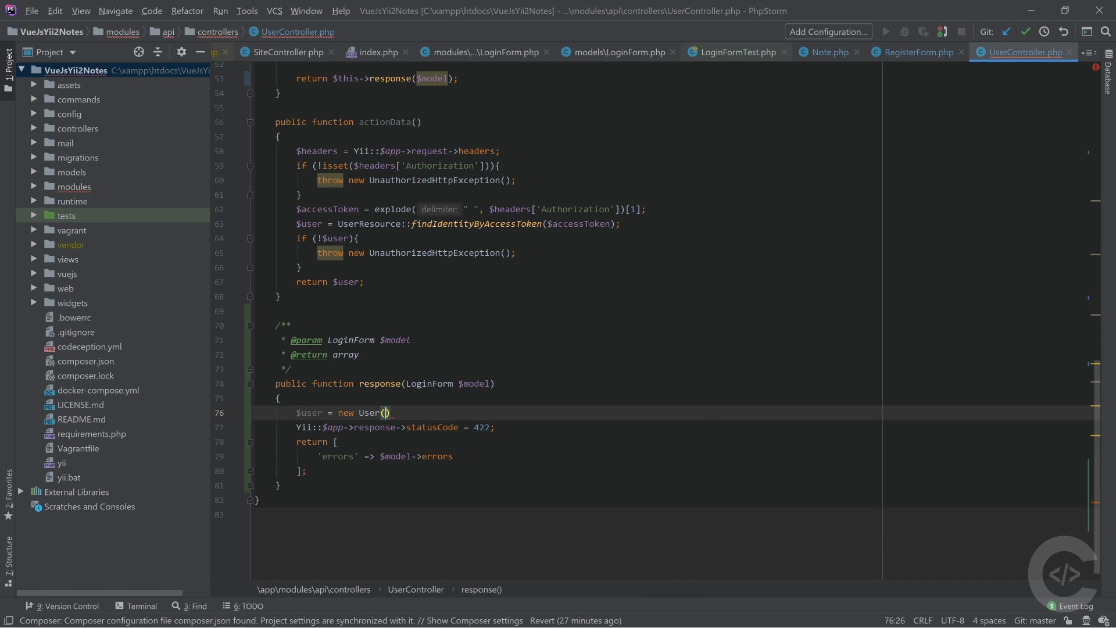
text(;)
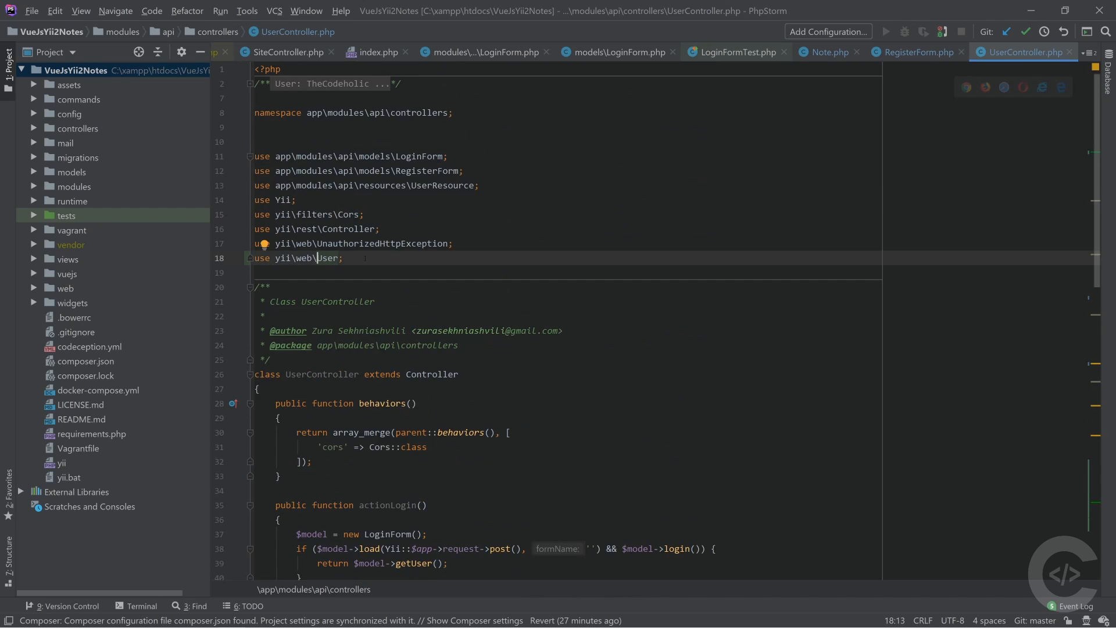
Remove the yii\web\User import and import app\models\User via Alt+Enter instead.
double_click(282, 258)
text(app\model)
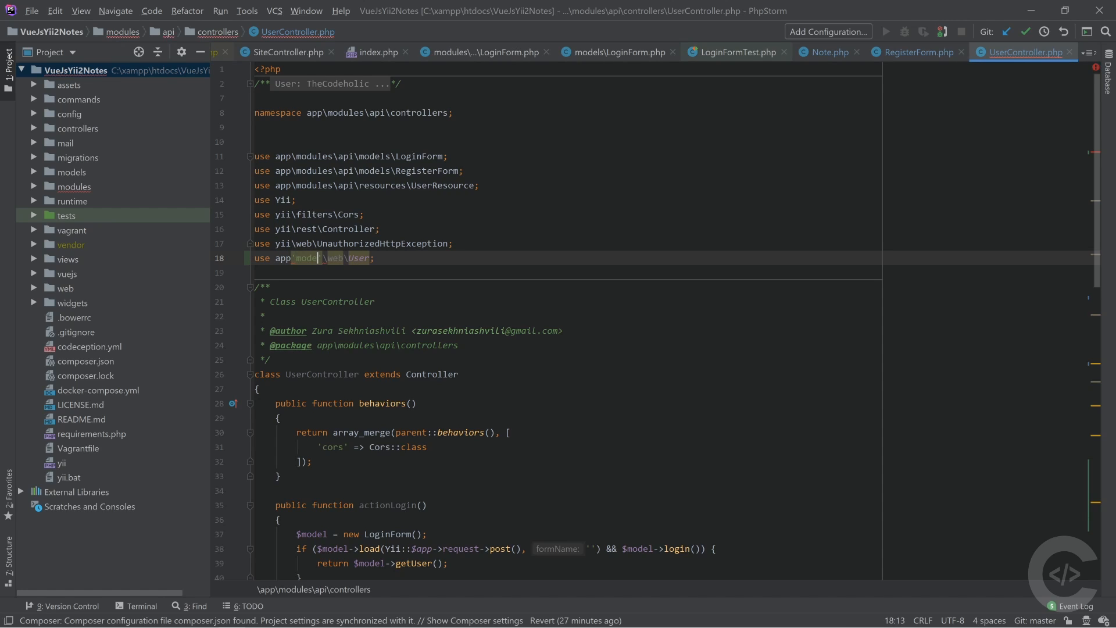
key(ctrl+e)
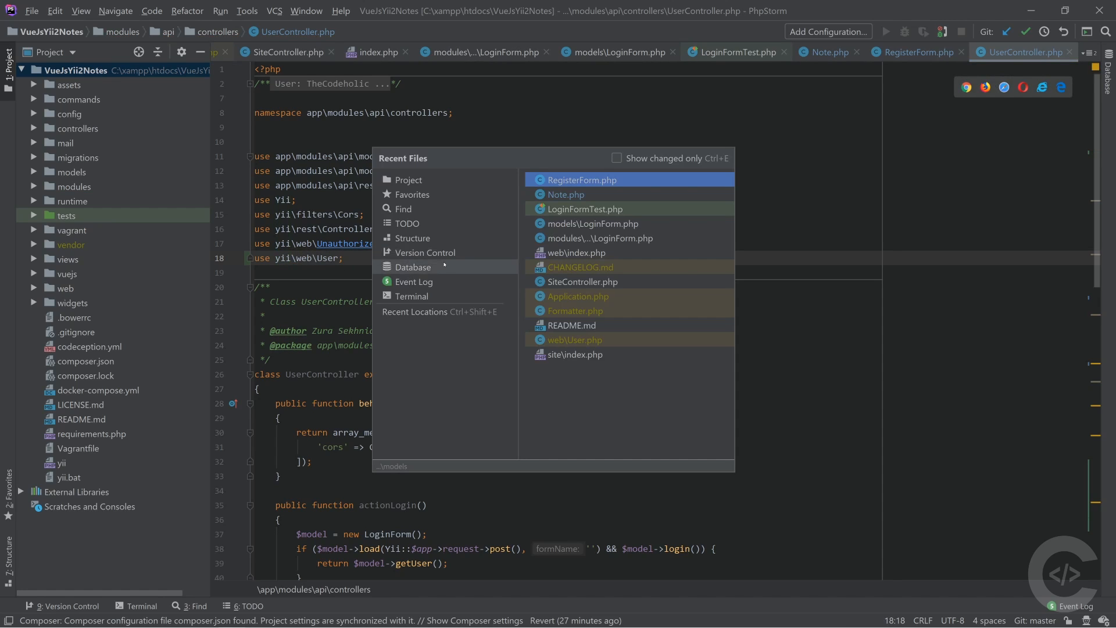
key(Escape)
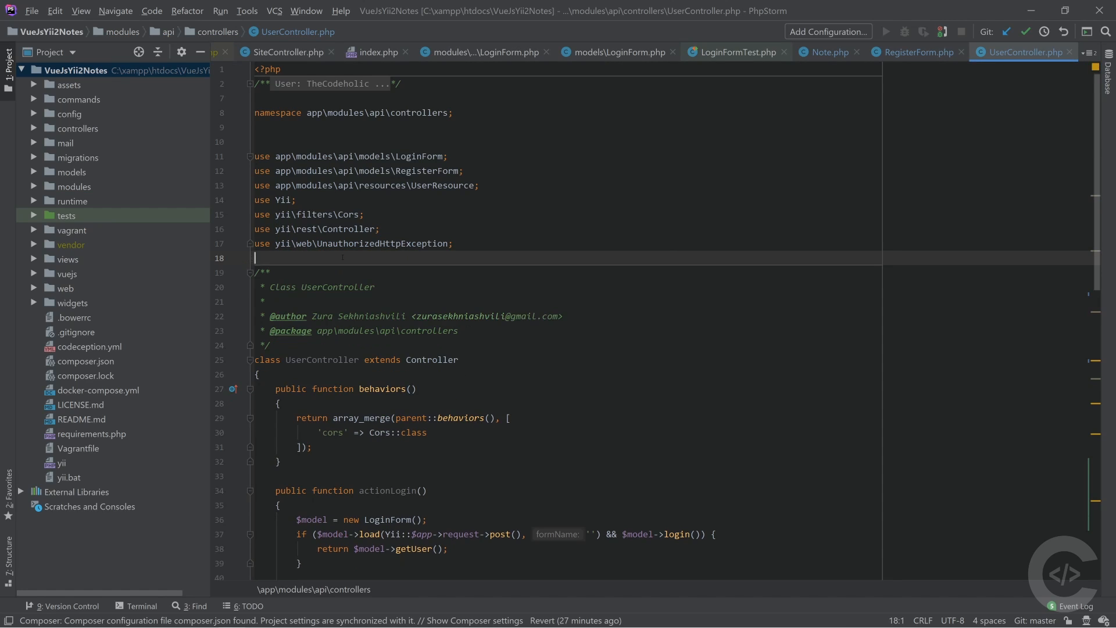
scroll(down, 3)
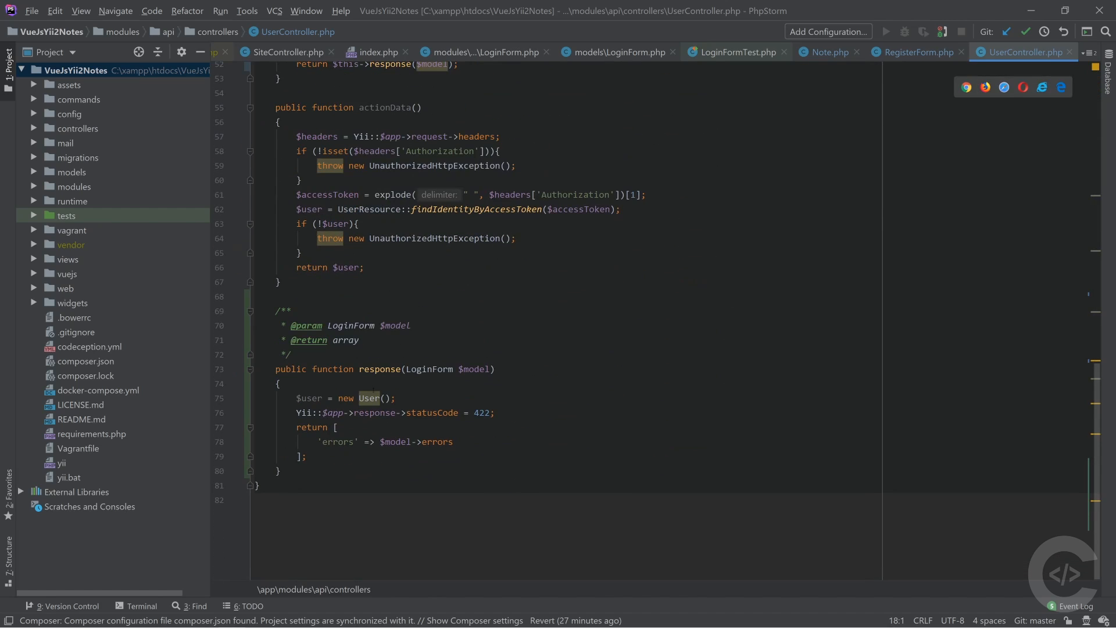
key(Alt+Enter)
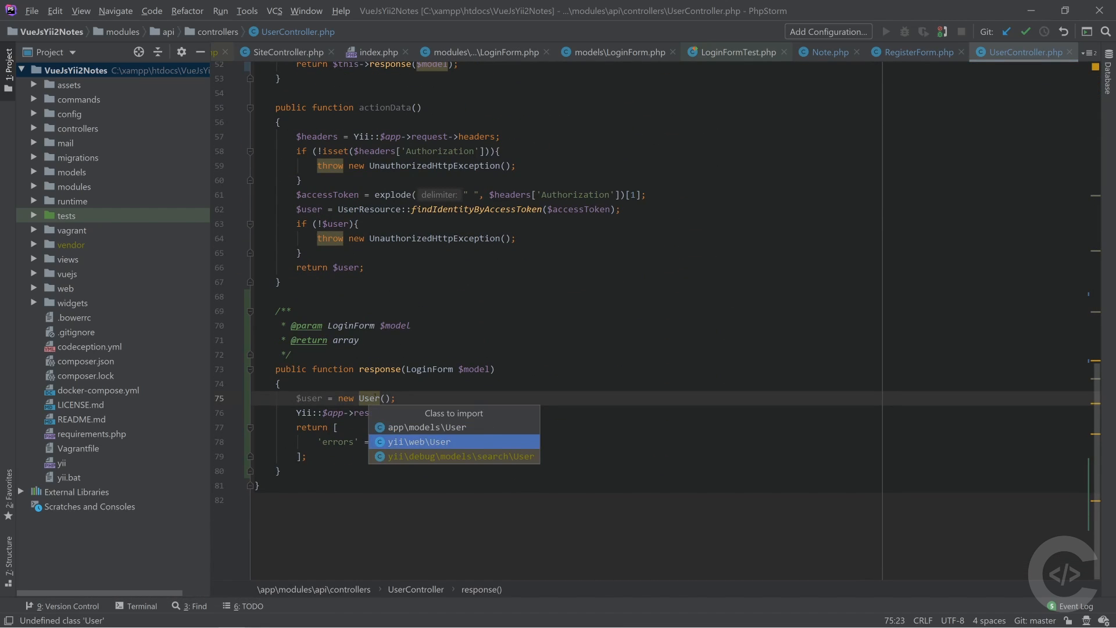
key(Up)
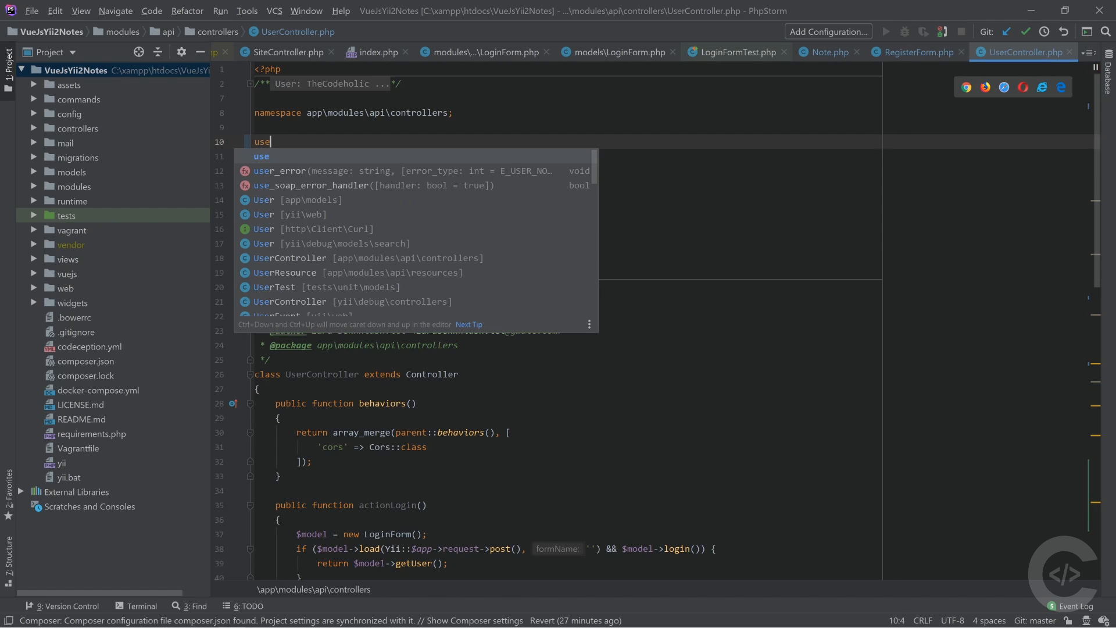
Add a 'use yii\web\User as WebU...' aliased import above the app\models\User one.
text(yii\web\User;)
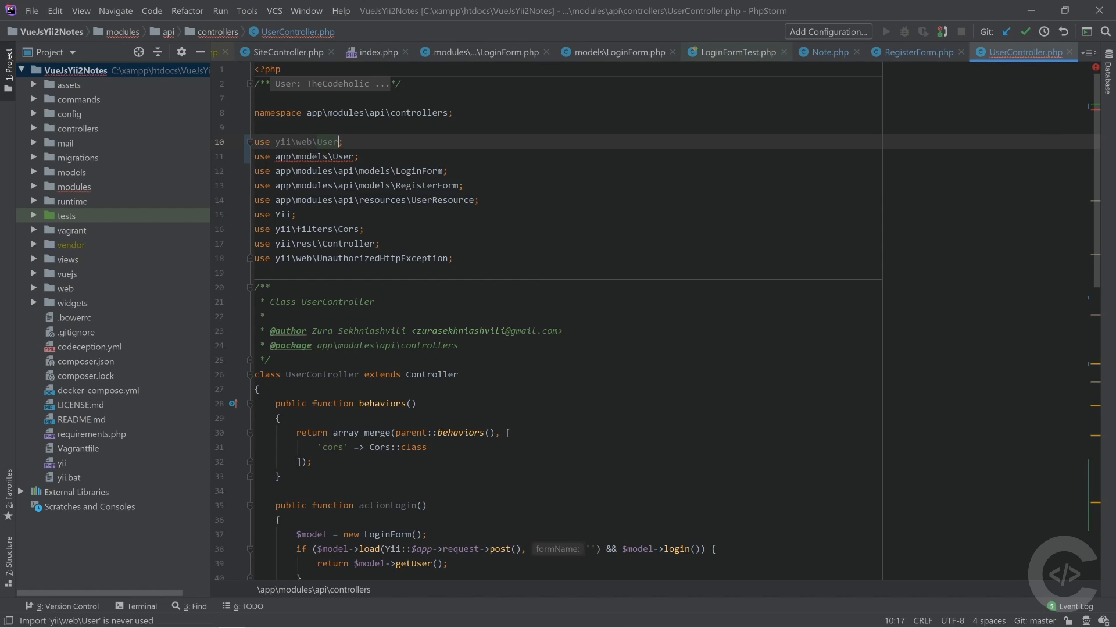
text(as)
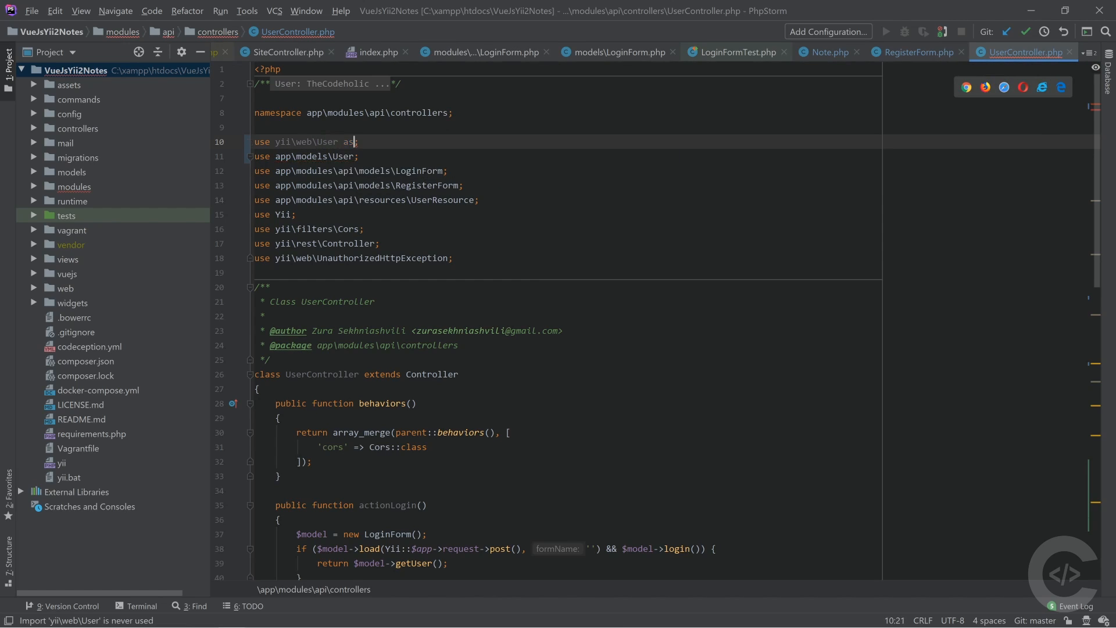
text(WebU)
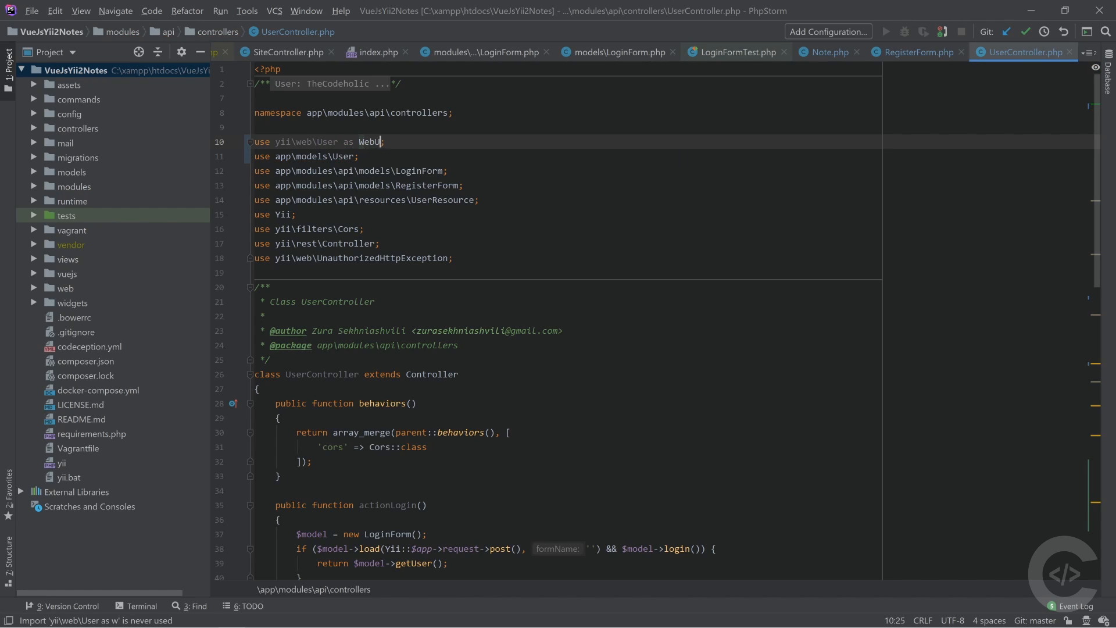